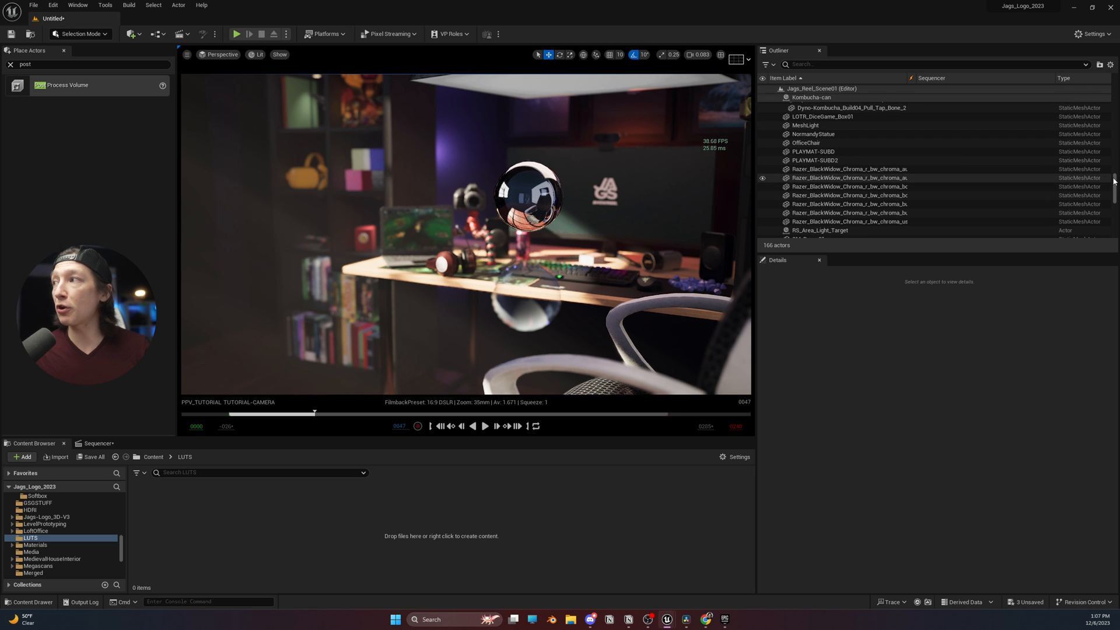
Select PostProcessVolume in the Outliner to show its Details properties
click(822, 106)
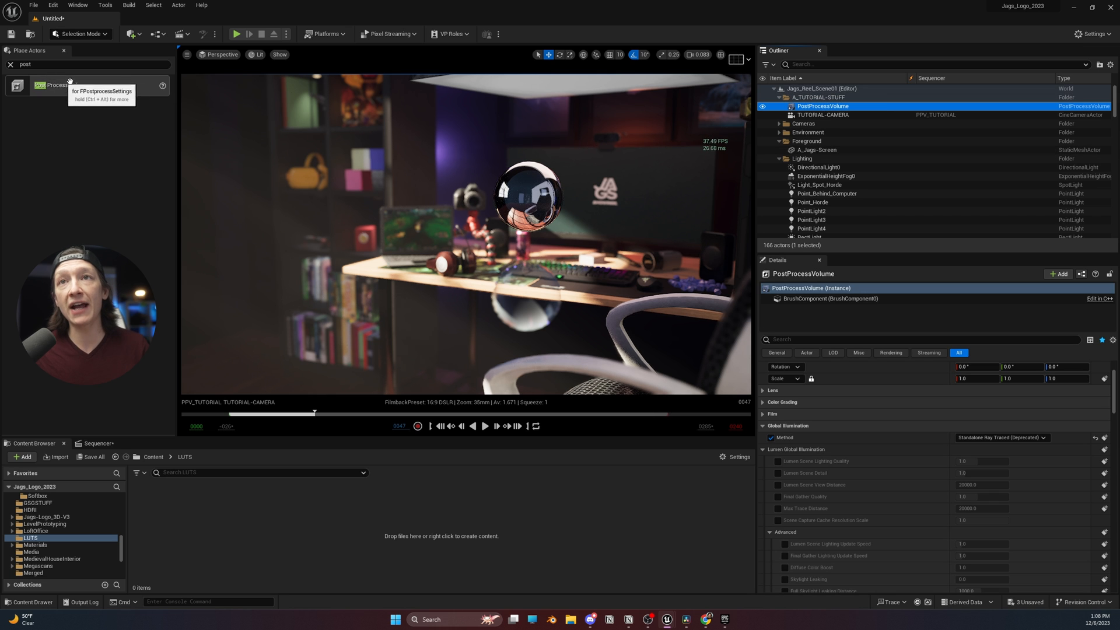
mouse_move(364, 316)
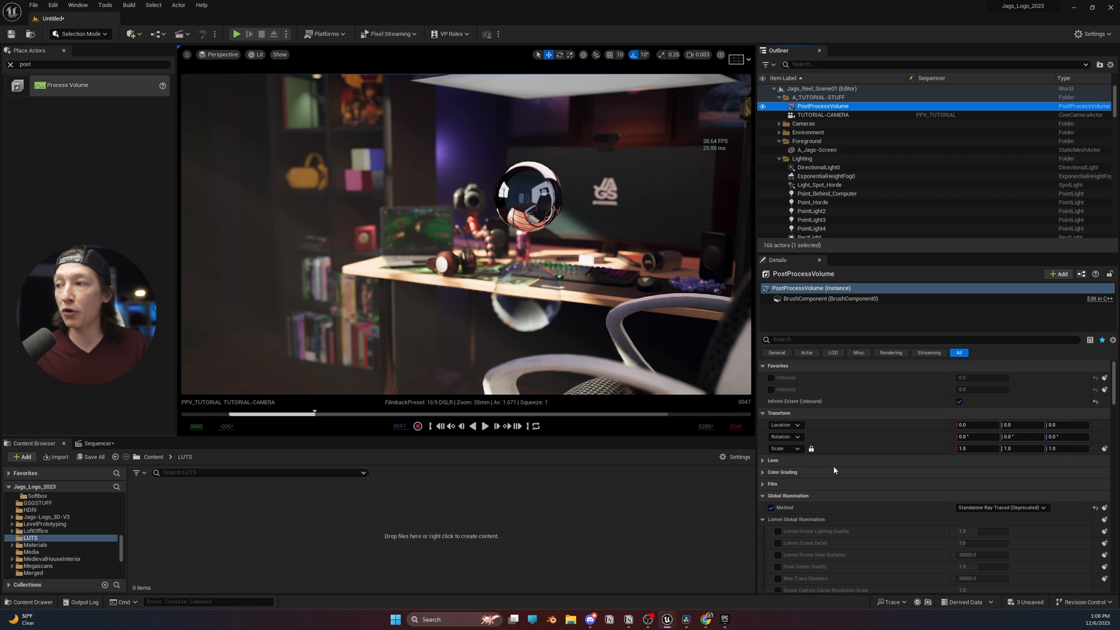
scroll(down, 3)
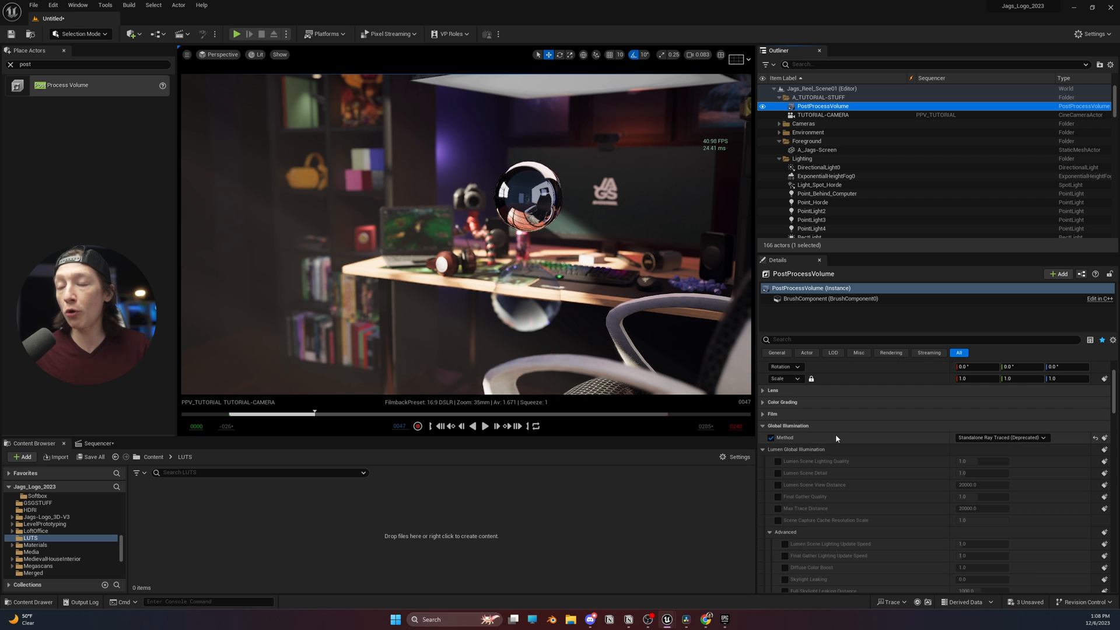
scroll(down, 3)
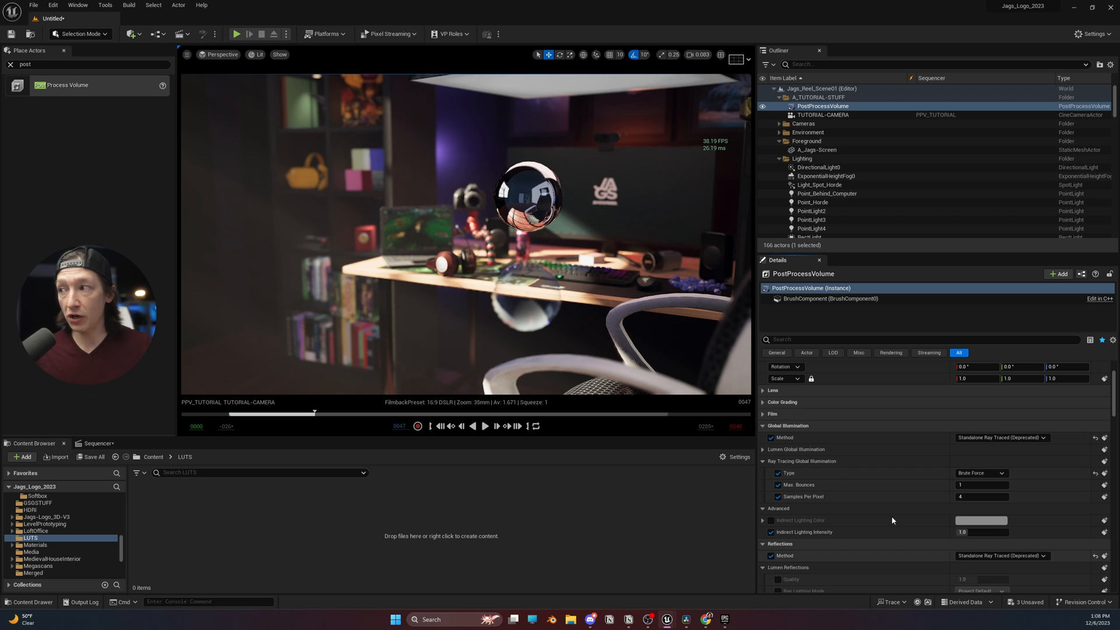
mouse_move(875, 429)
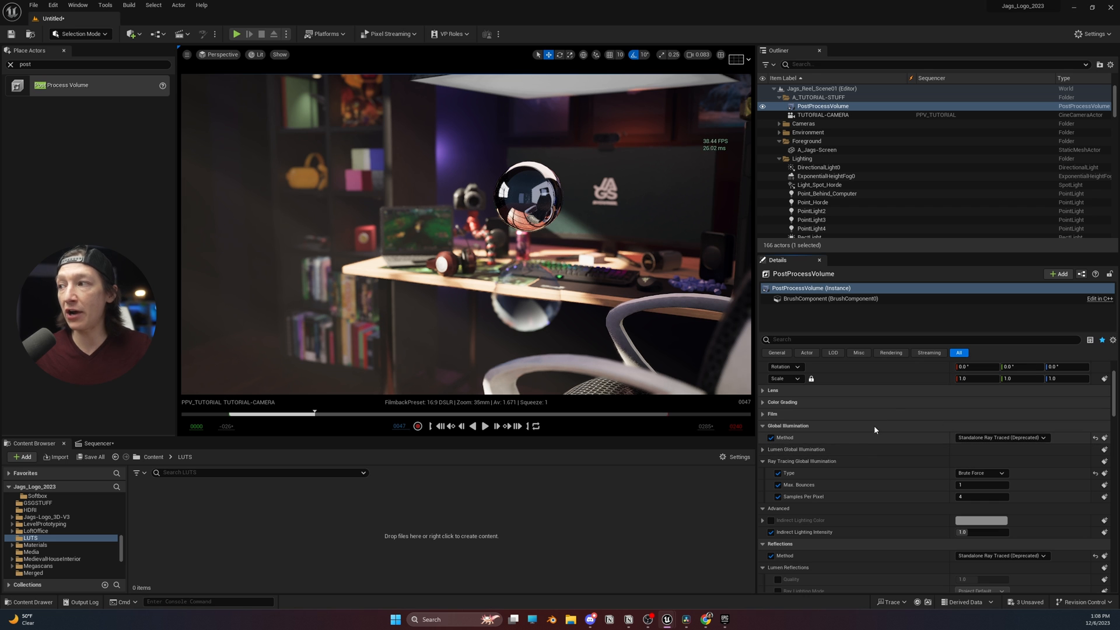
mouse_move(933, 480)
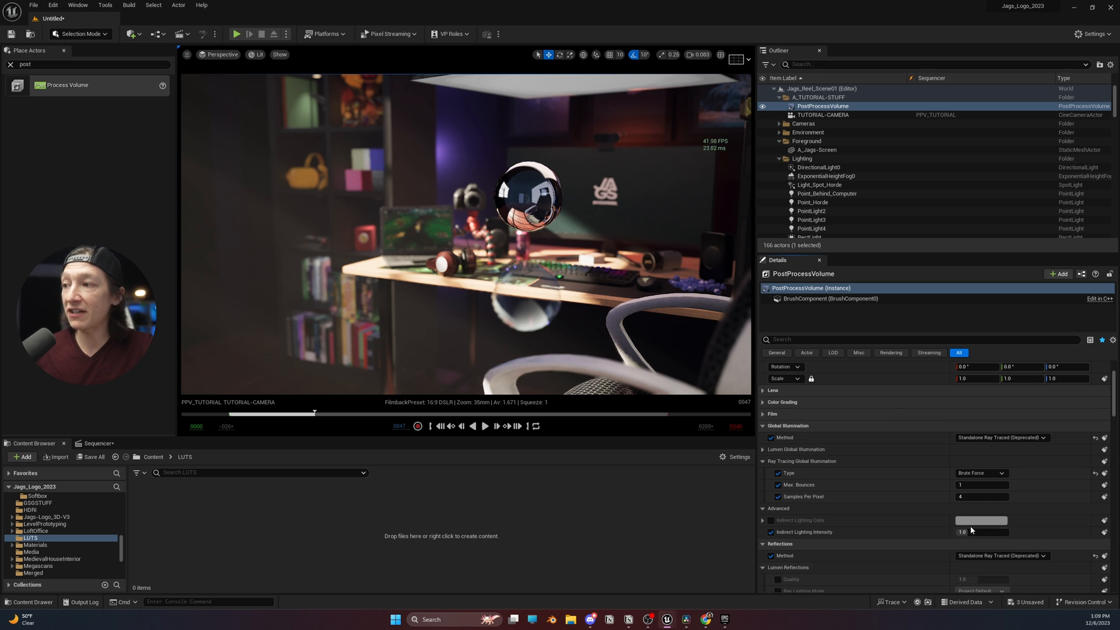
click(1003, 555)
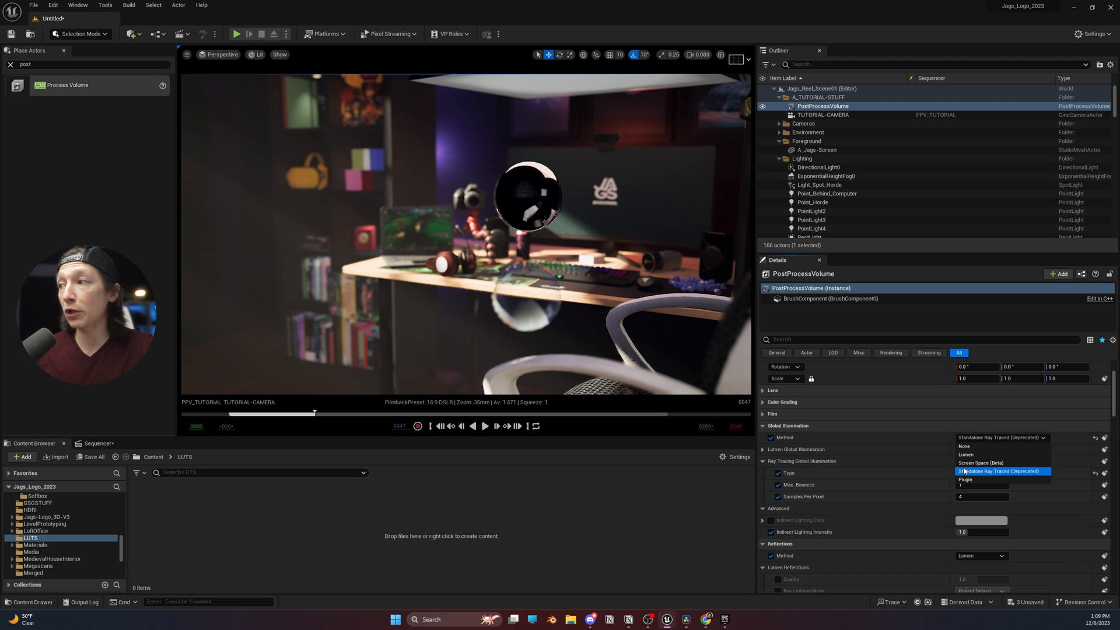
click(966, 454)
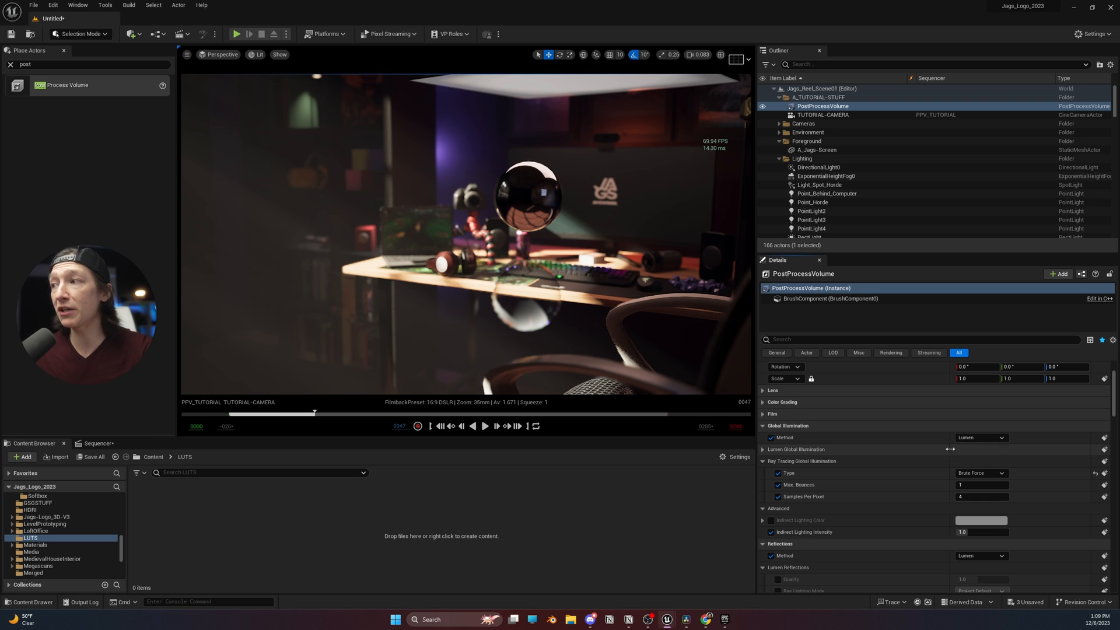
click(981, 438)
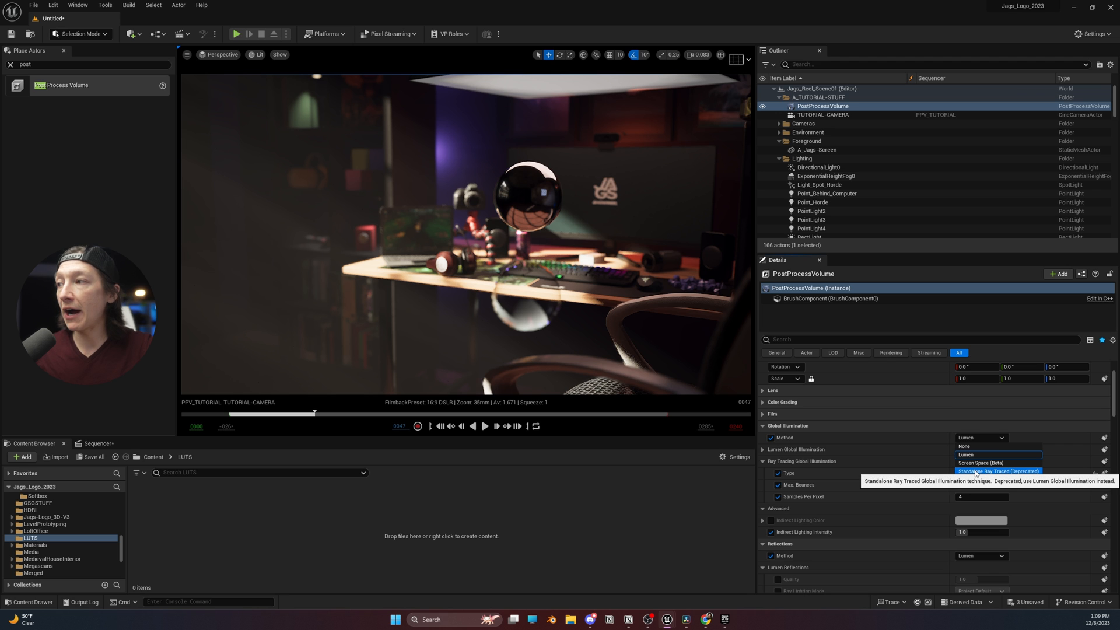
click(997, 470)
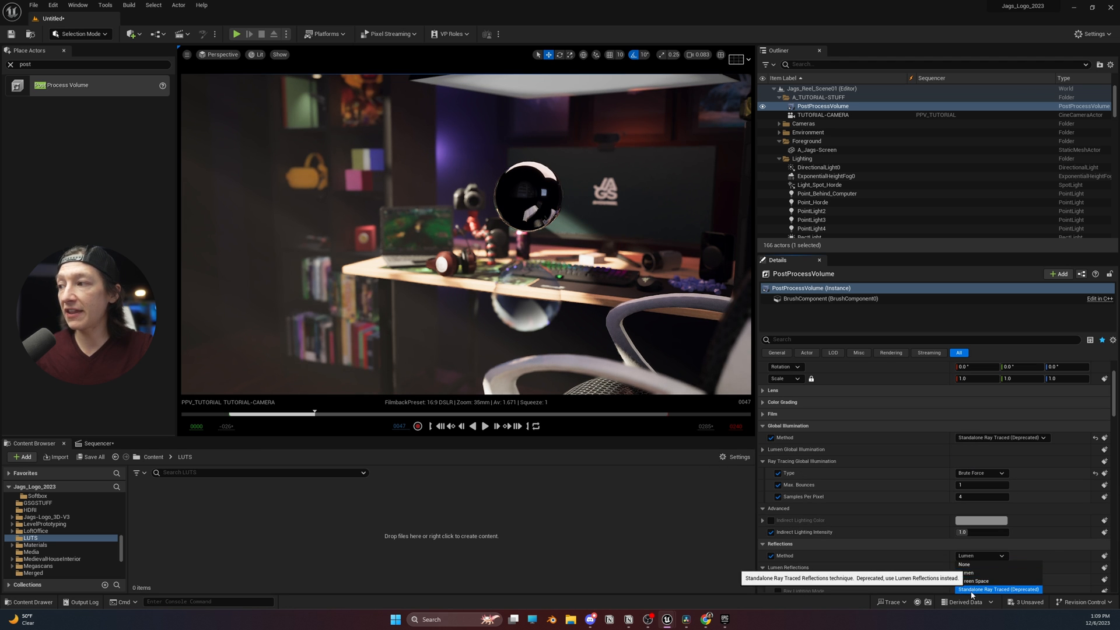
click(999, 589)
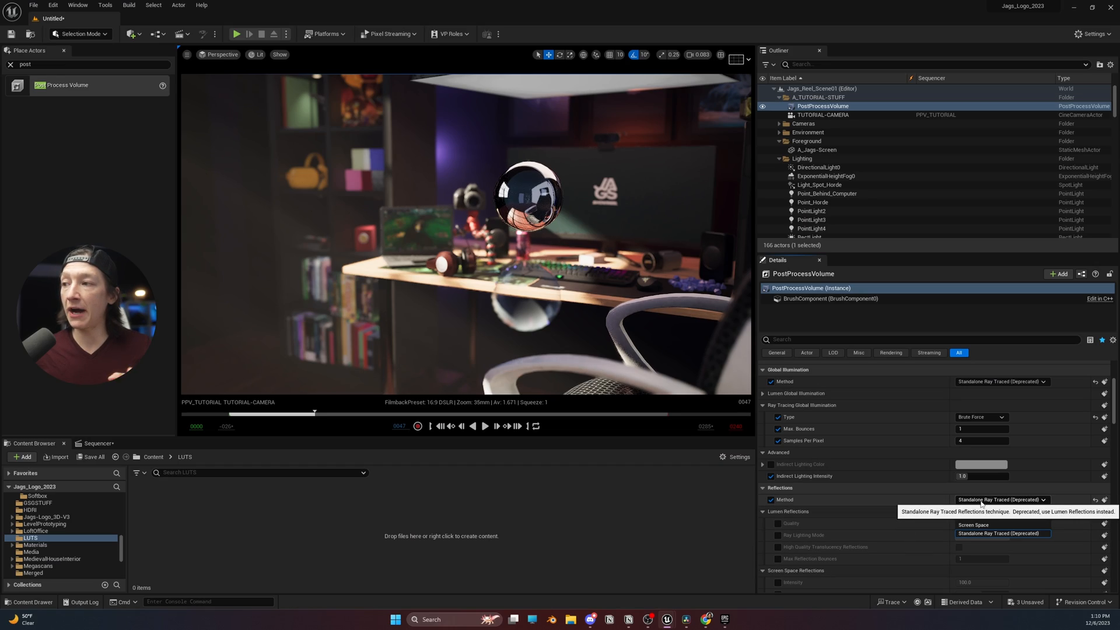
Set Global Illumination and Reflections methods to Lumen and enable the Lumen Reflections overrides
click(971, 514)
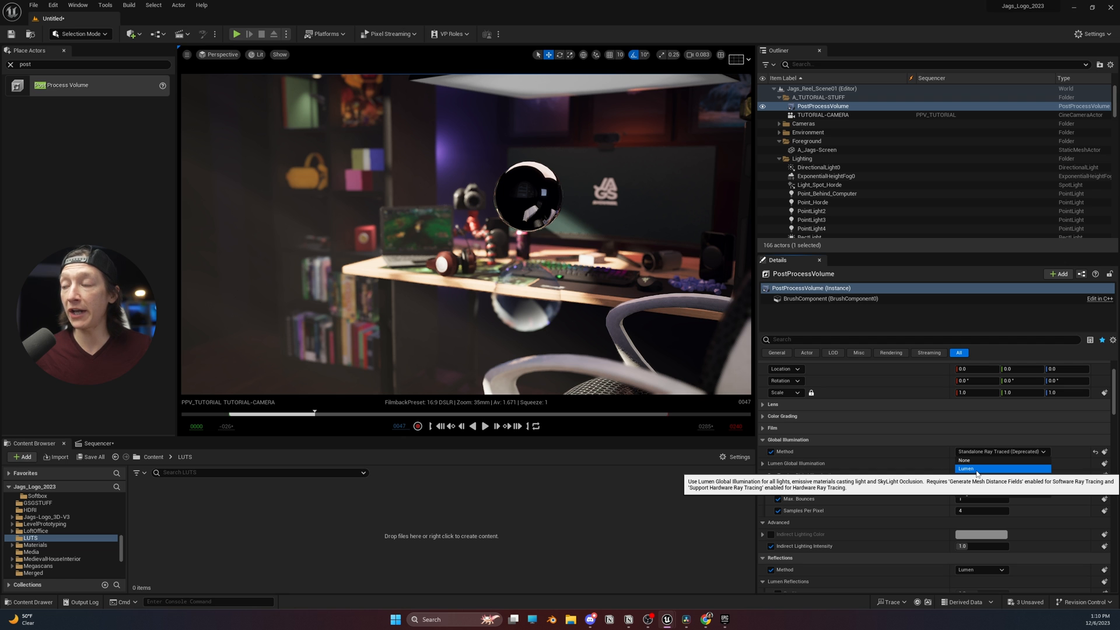
click(966, 469)
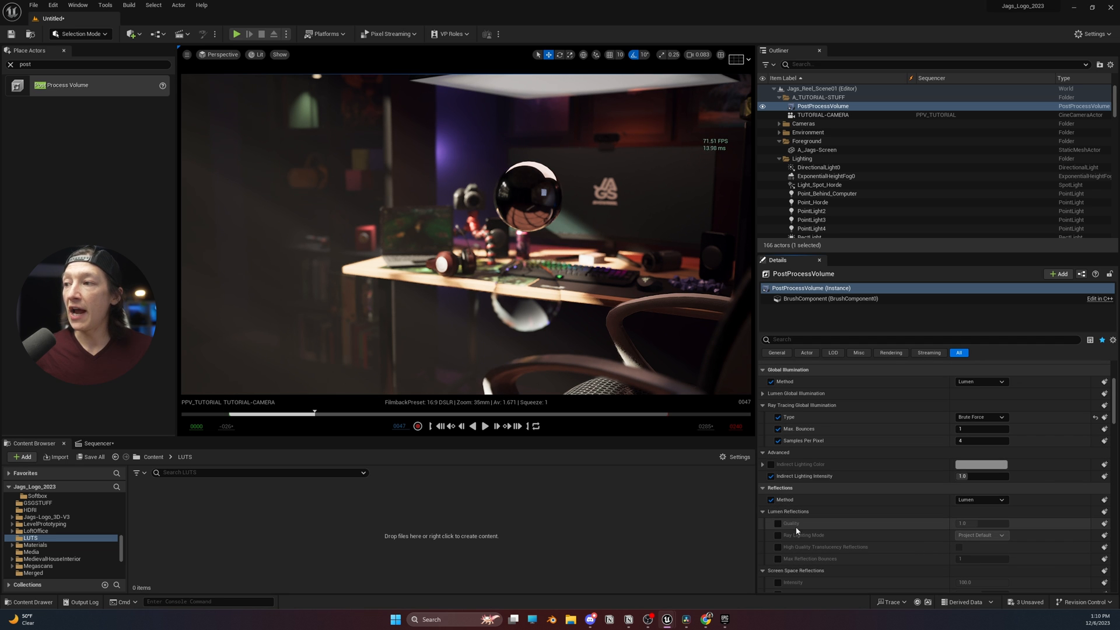
click(778, 523)
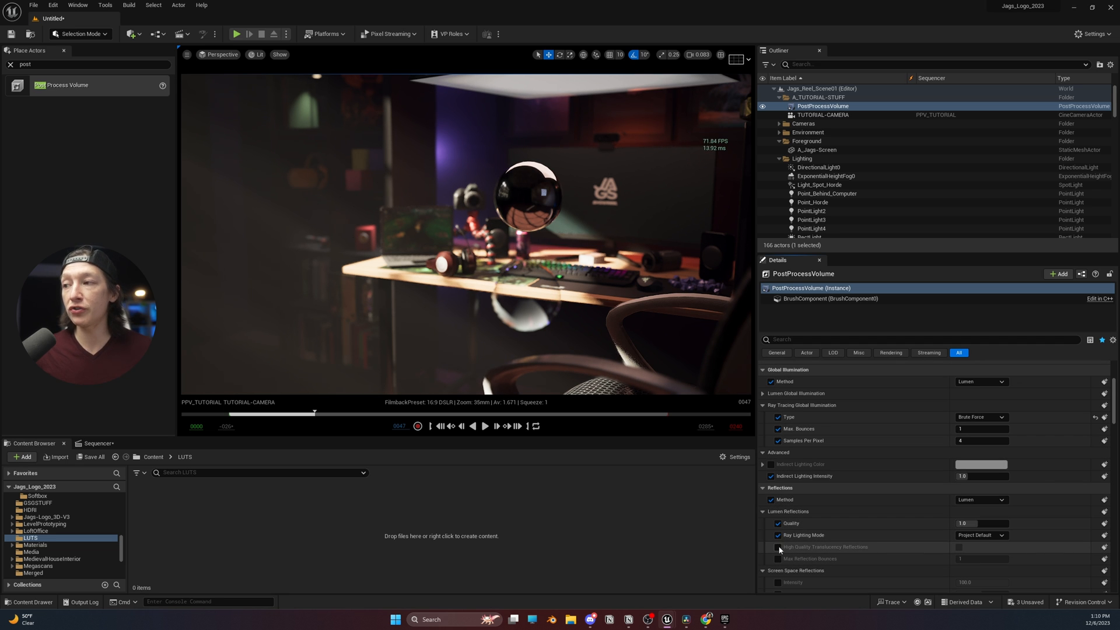
click(778, 547)
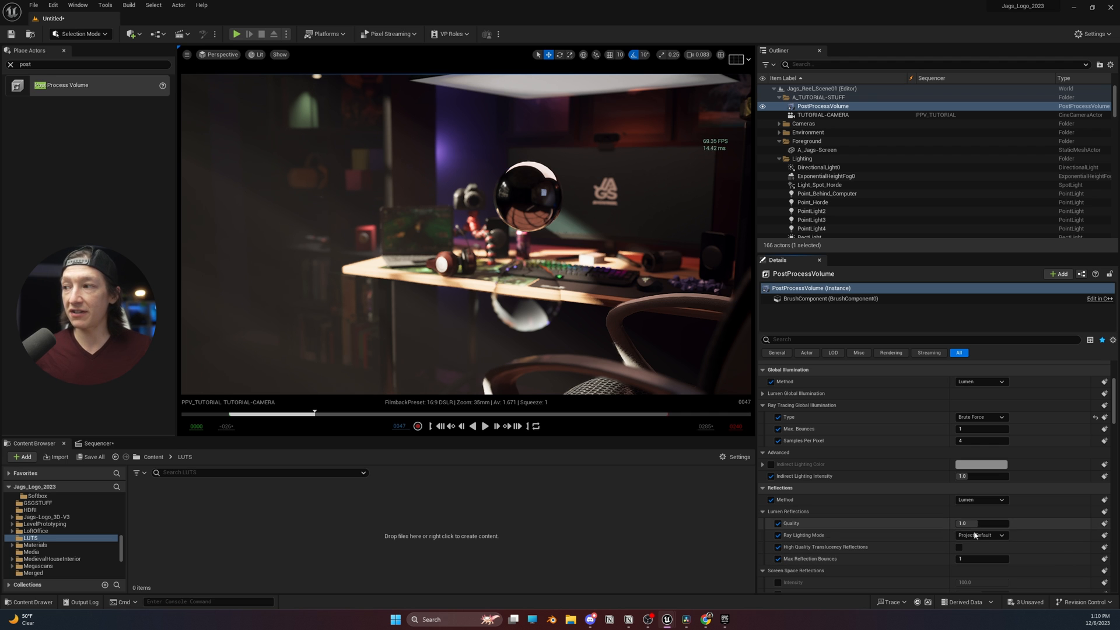
mouse_move(979, 535)
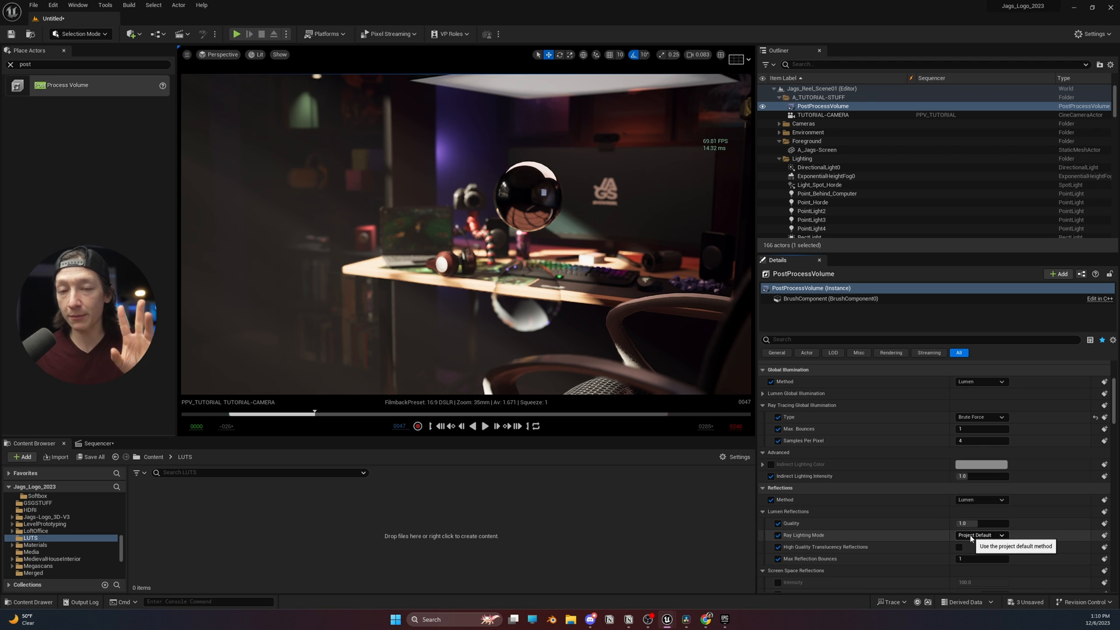
Use Hit Lighting, quality 2.0, Max Bounces 7 and High Quality Translucency for Lumen reflections
click(981, 535)
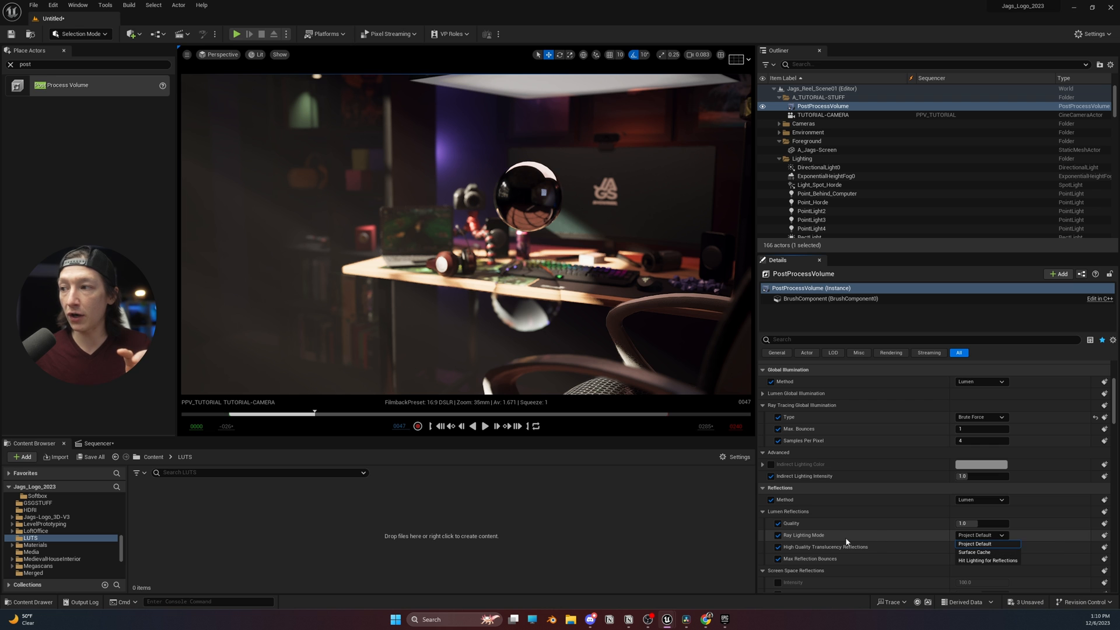
mouse_move(988, 560)
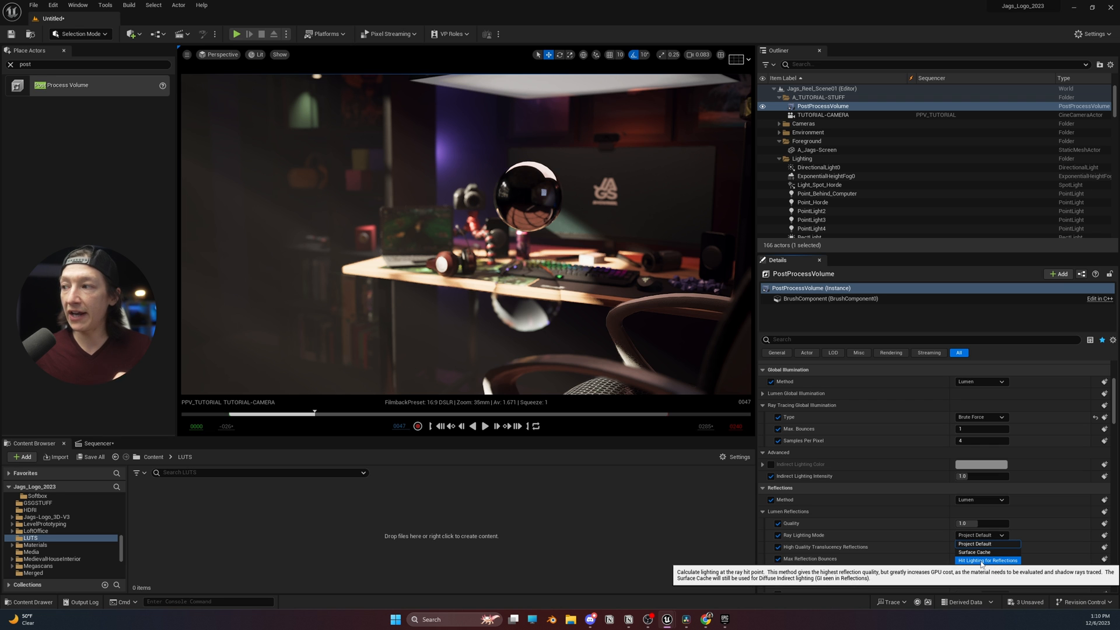
click(987, 560)
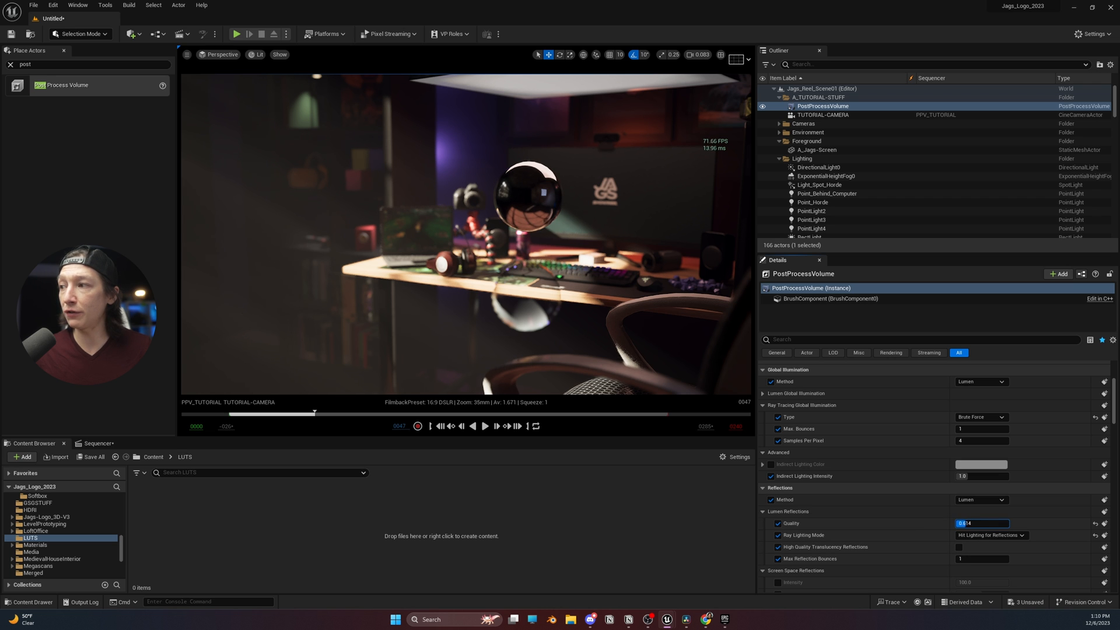
text(0.25)
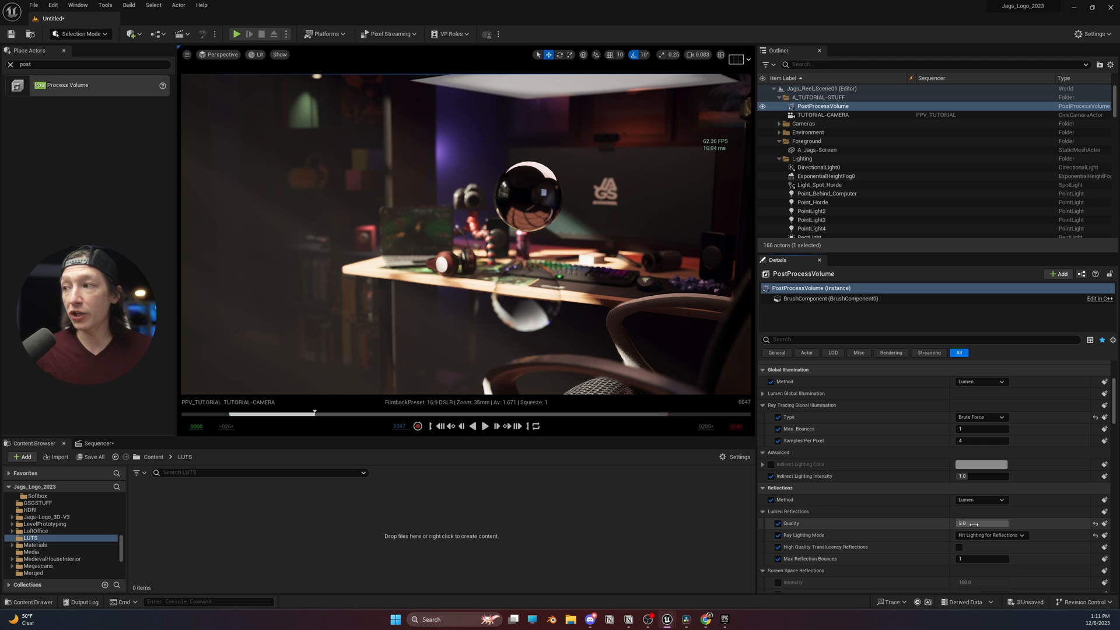
mouse_move(990, 535)
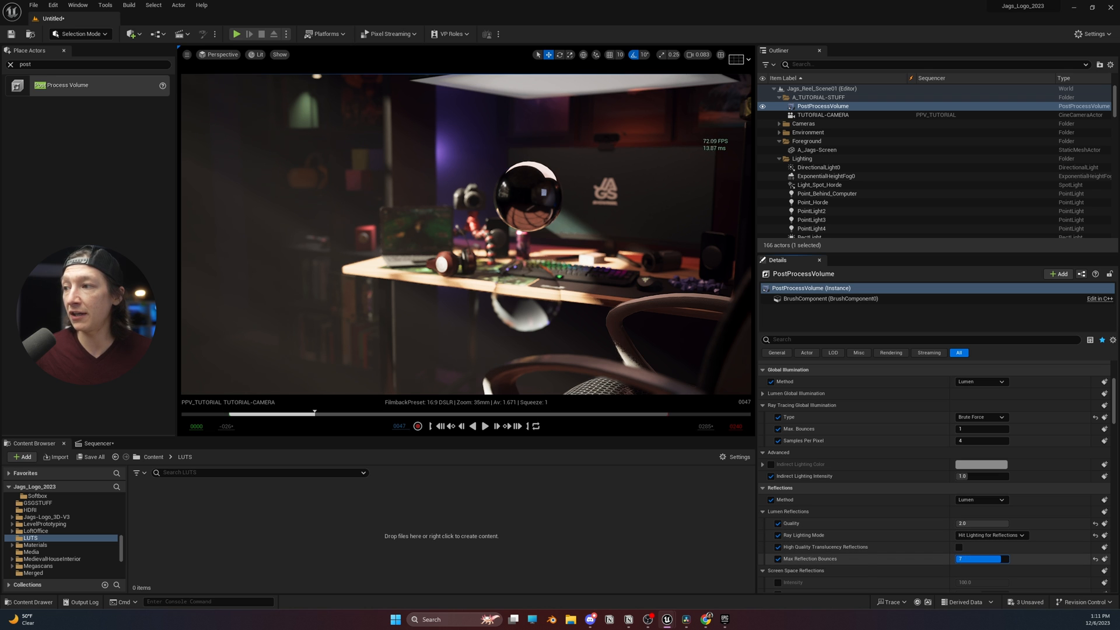
click(958, 546)
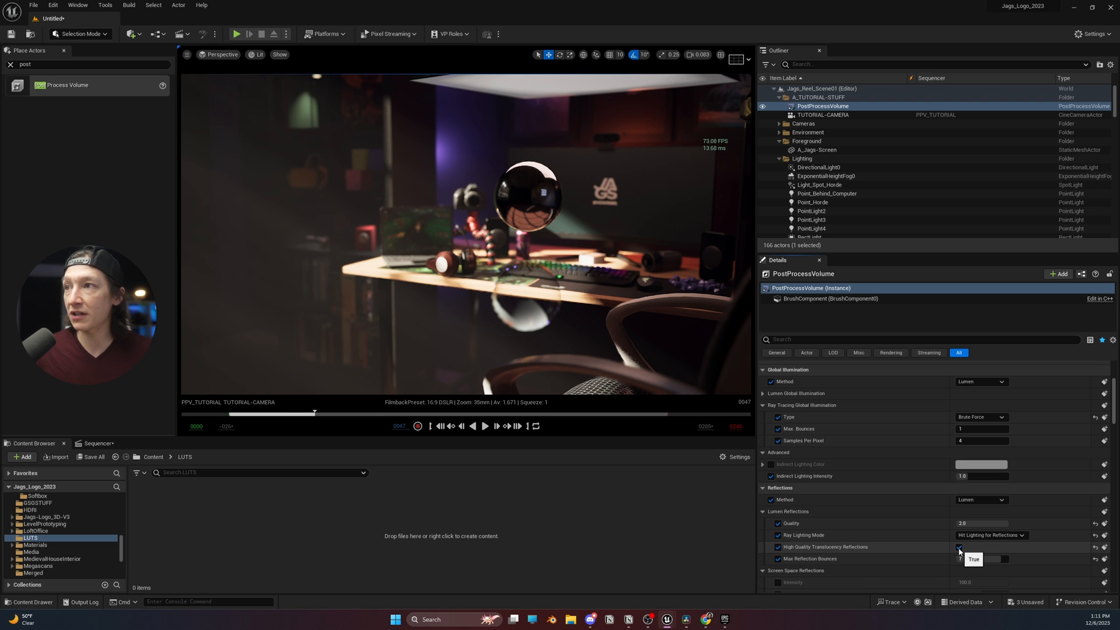
click(959, 546)
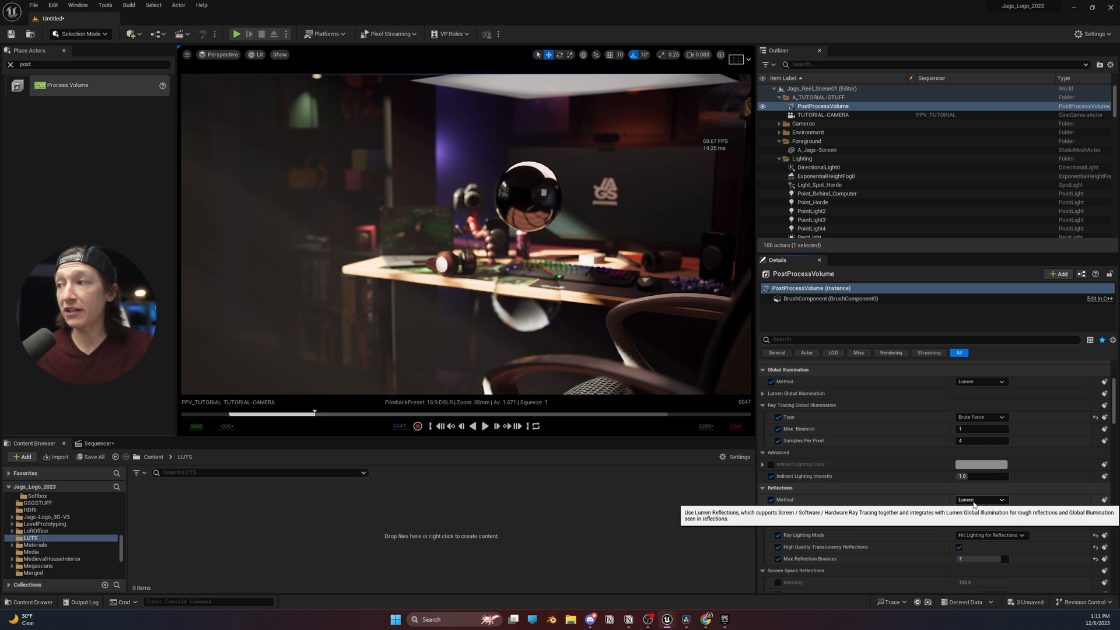
click(990, 536)
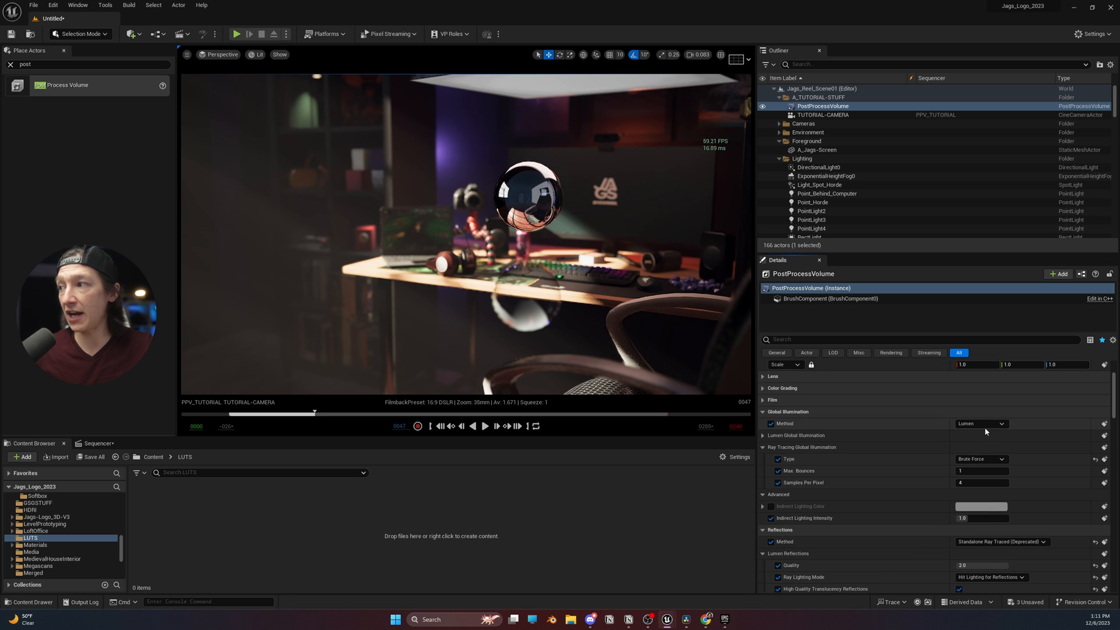
click(979, 424)
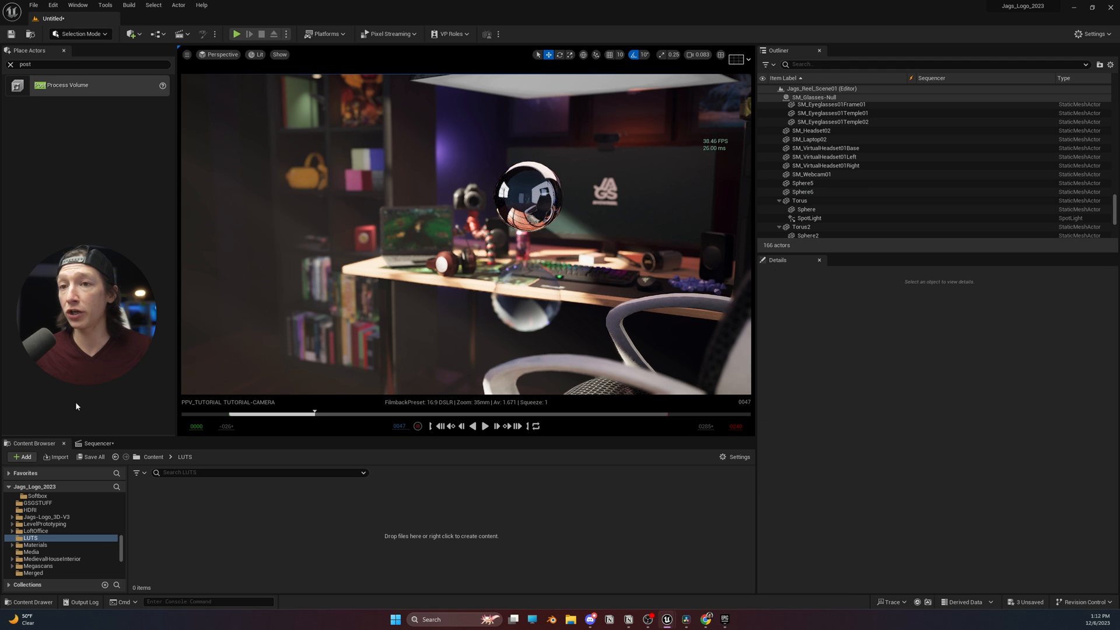
Open the PPV_TUTORIAL sequence and view the mirror ball through TUTORIAL-CAMERA
click(96, 443)
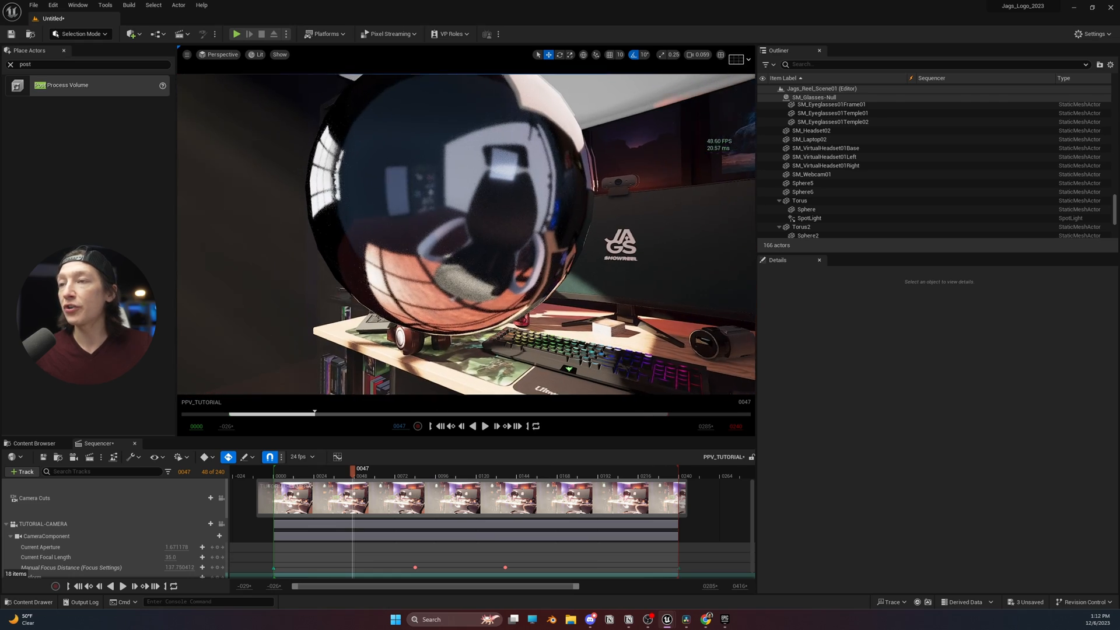
scroll(down, 3)
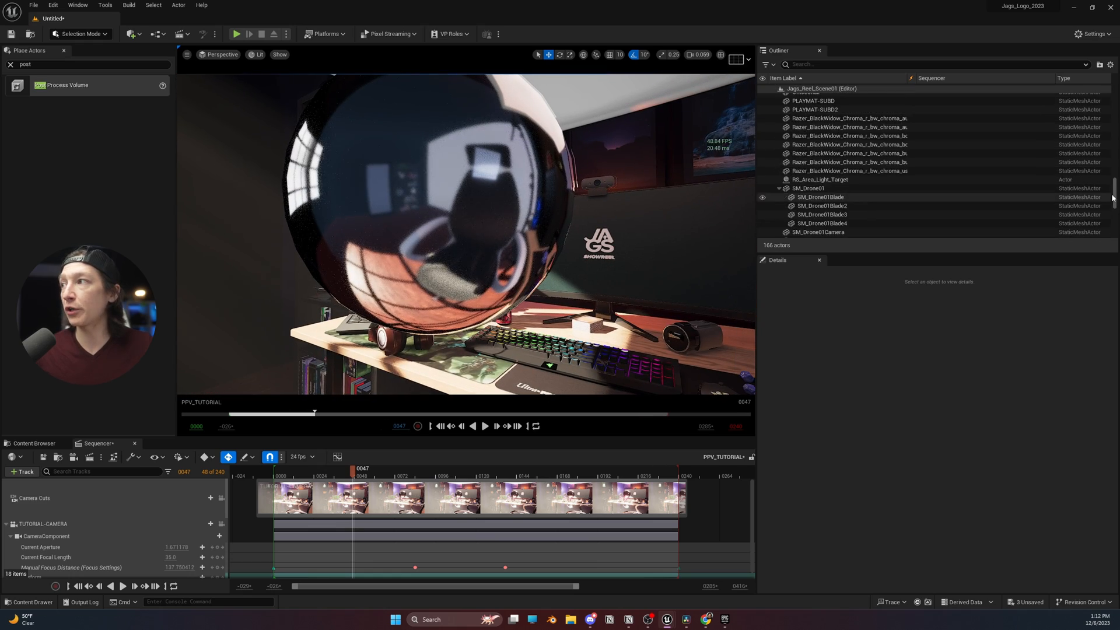
Enable the Ray Tracing Reflections overrides on PostProcessVolume and raise Max Roughness to 1.0
click(822, 107)
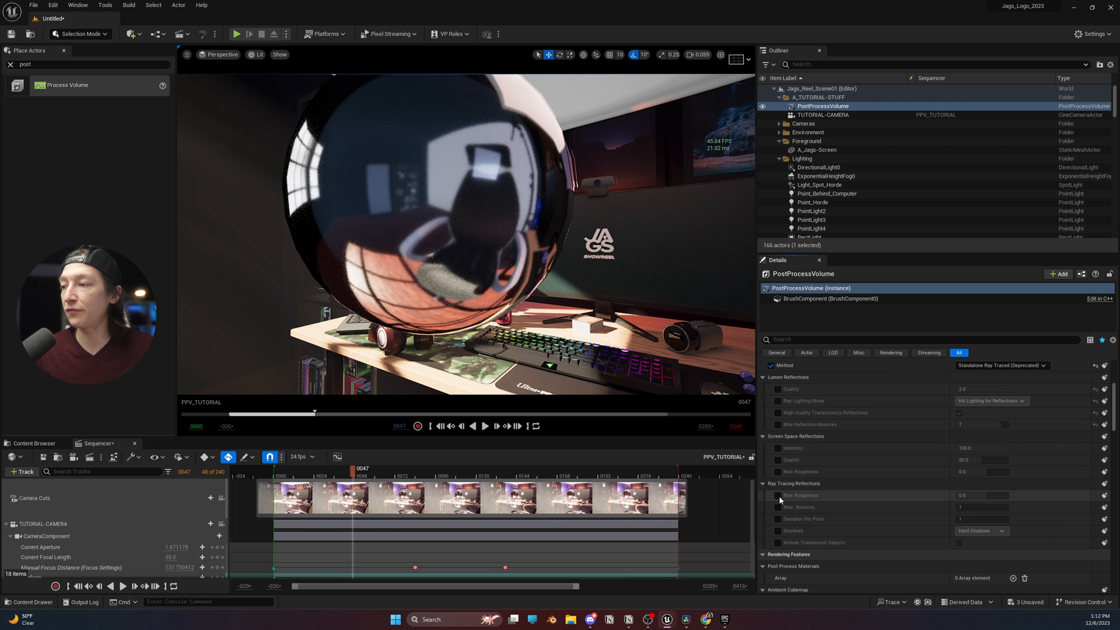
click(777, 518)
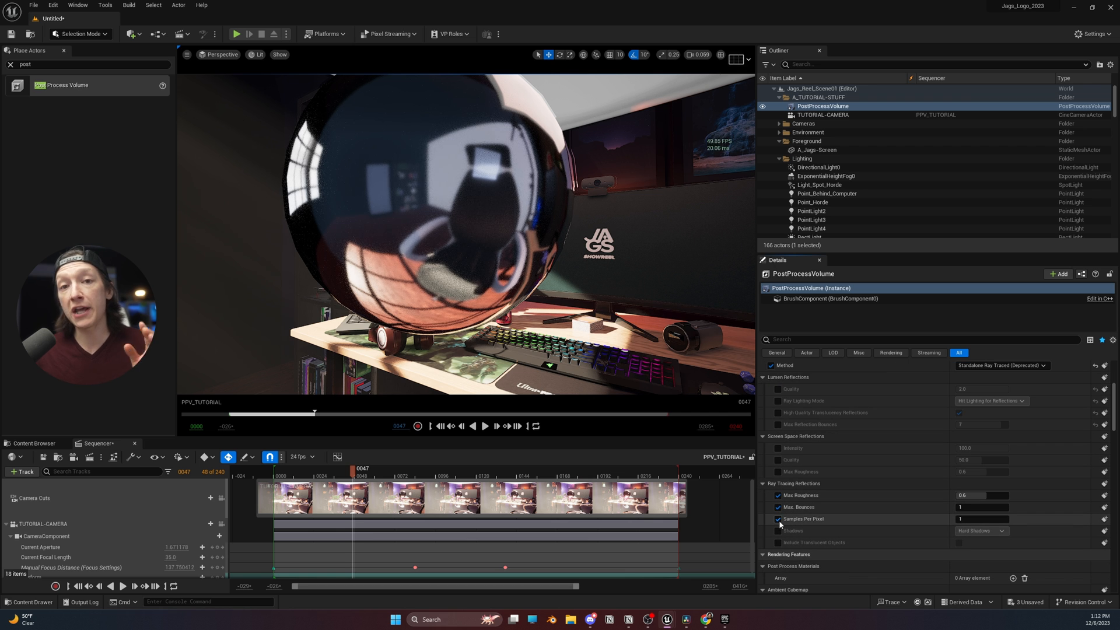
click(778, 518)
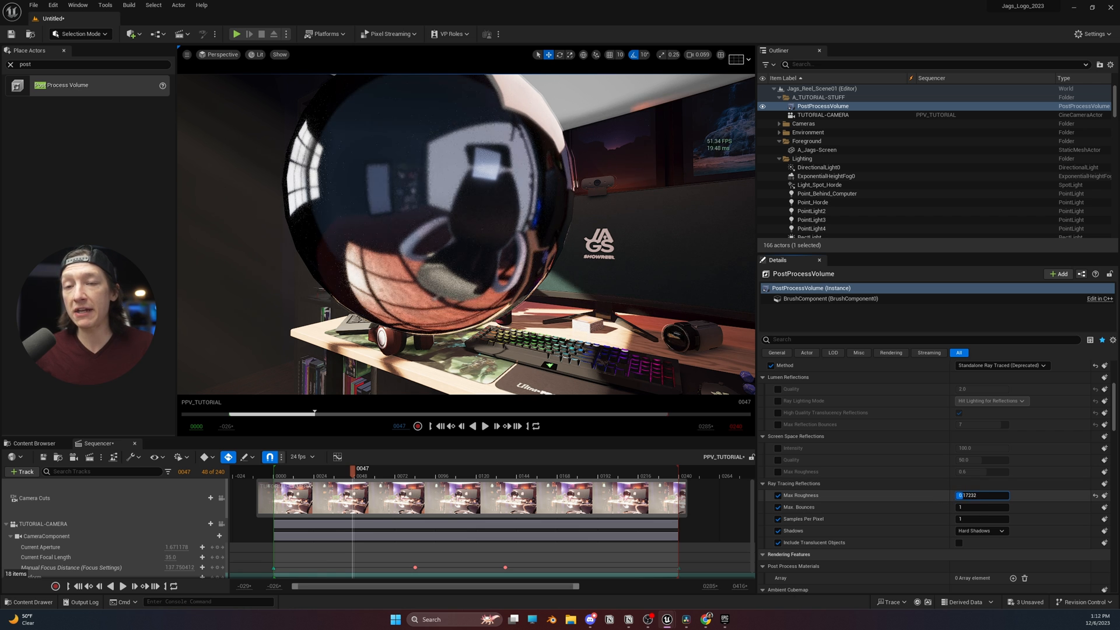
drag(972, 495, 990, 494)
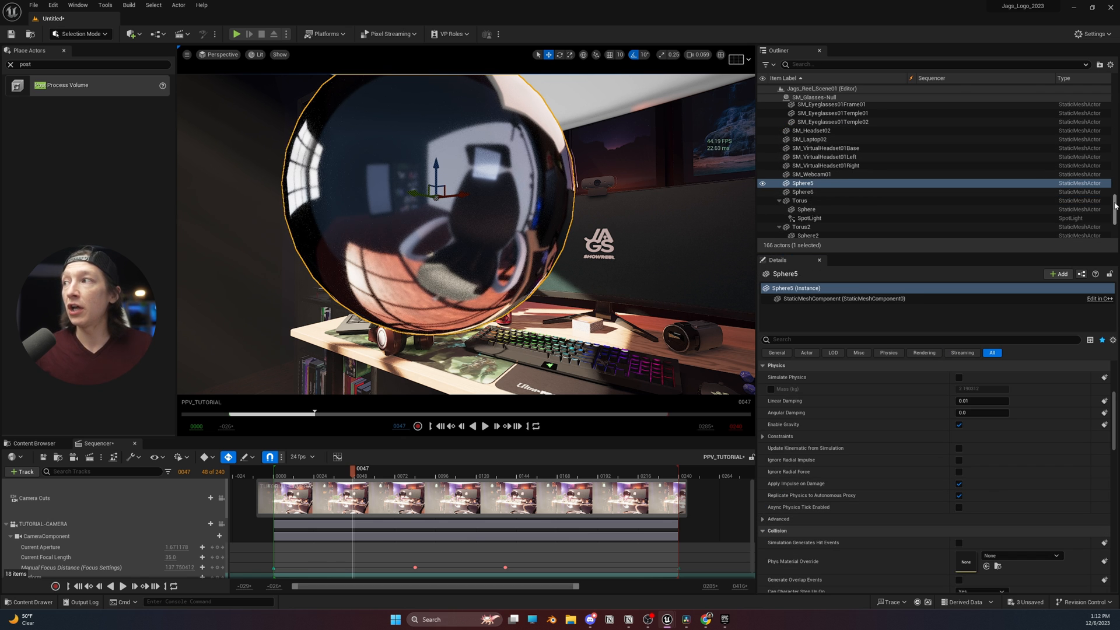
click(828, 106)
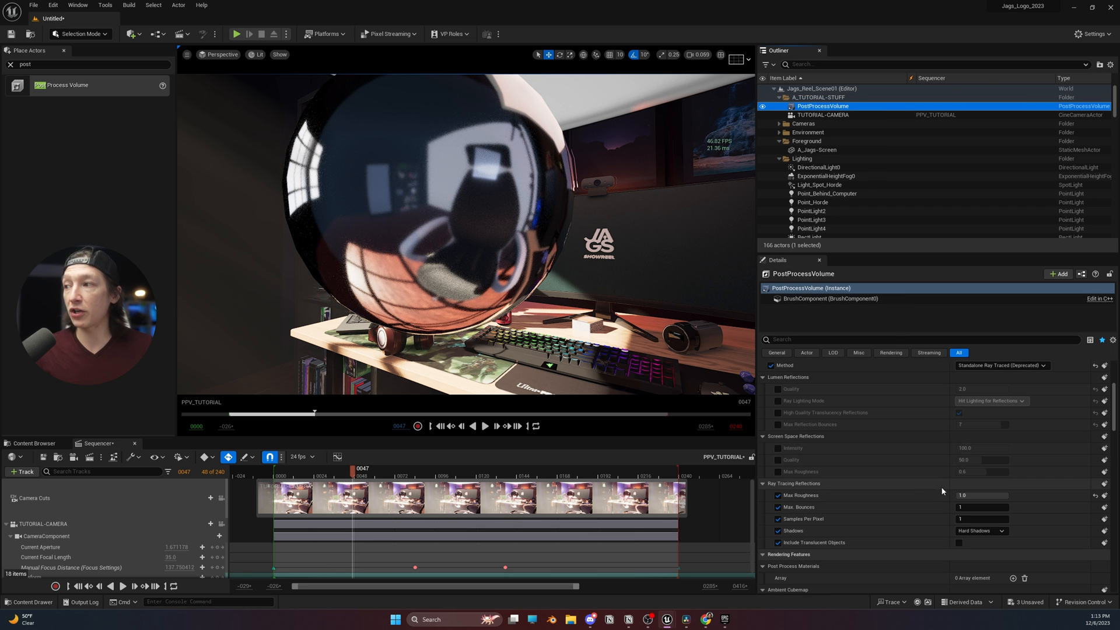
mouse_move(799, 495)
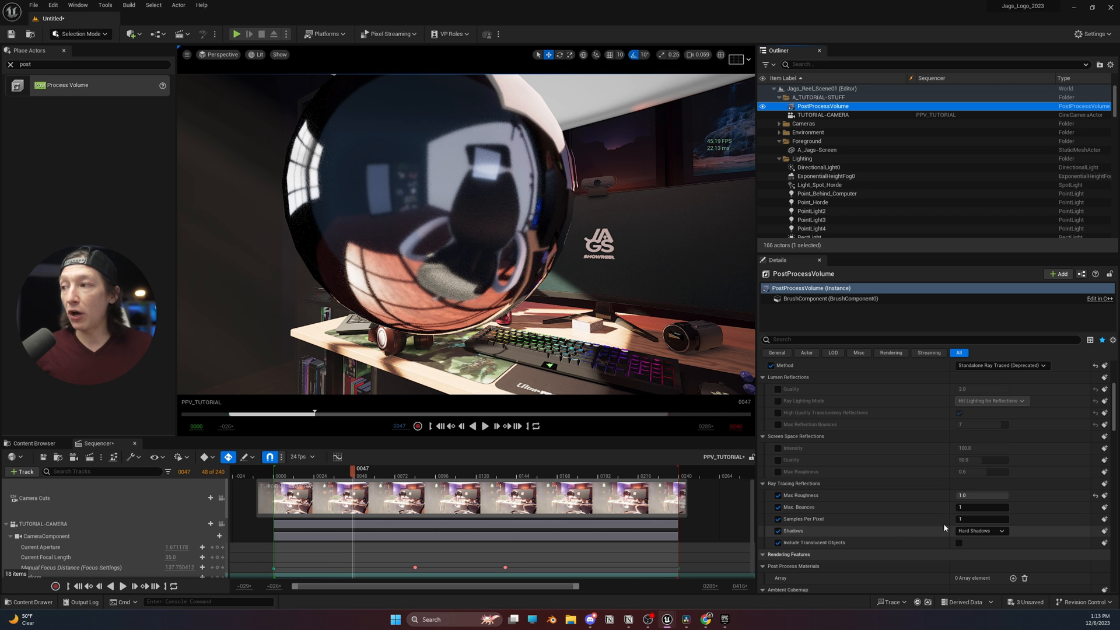
mouse_move(981, 529)
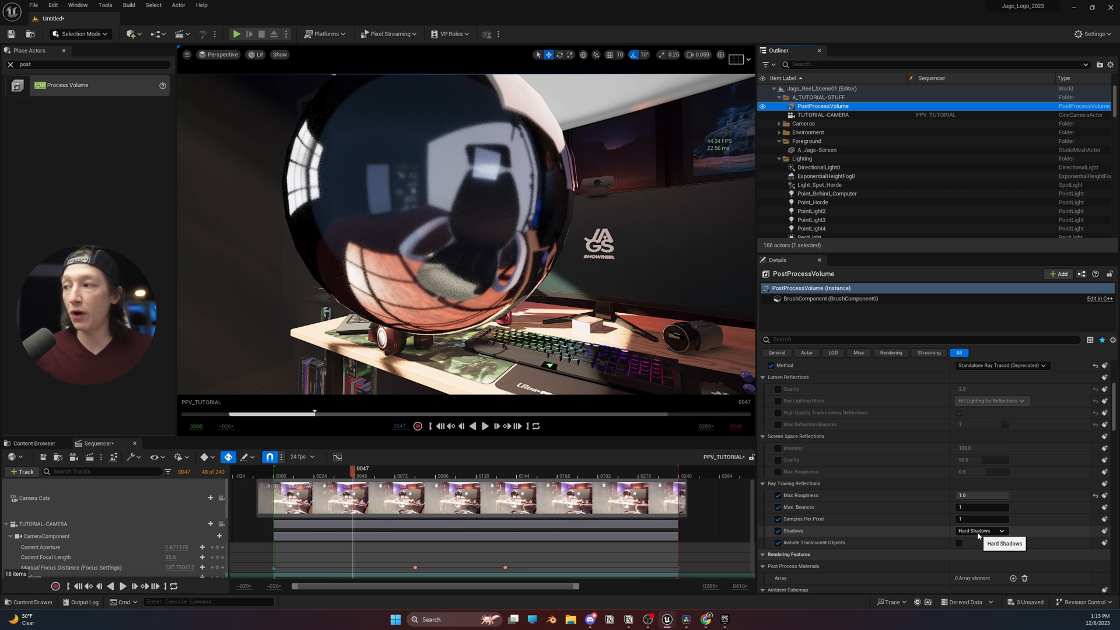
Set reflection Shadows to Area Shadows and include translucent objects in the reflections
click(979, 531)
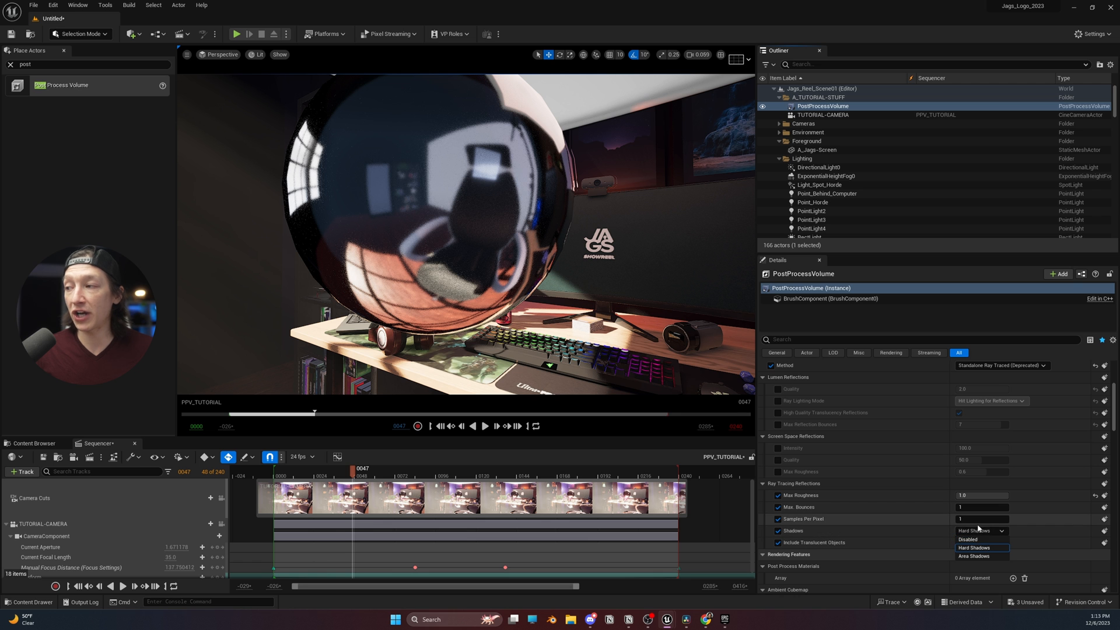
click(968, 539)
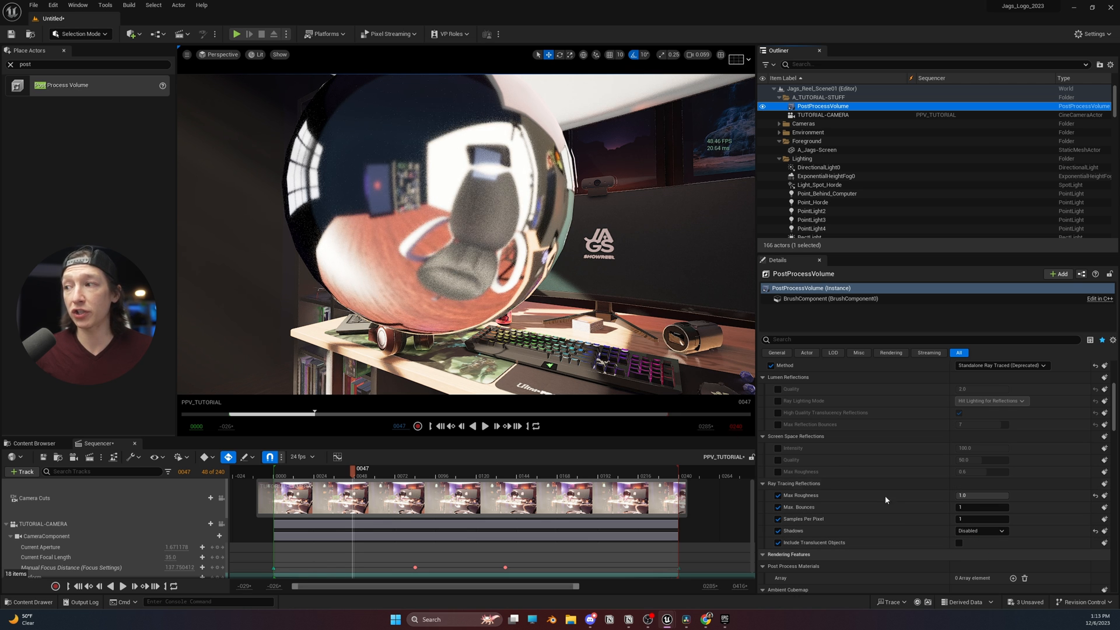
click(981, 530)
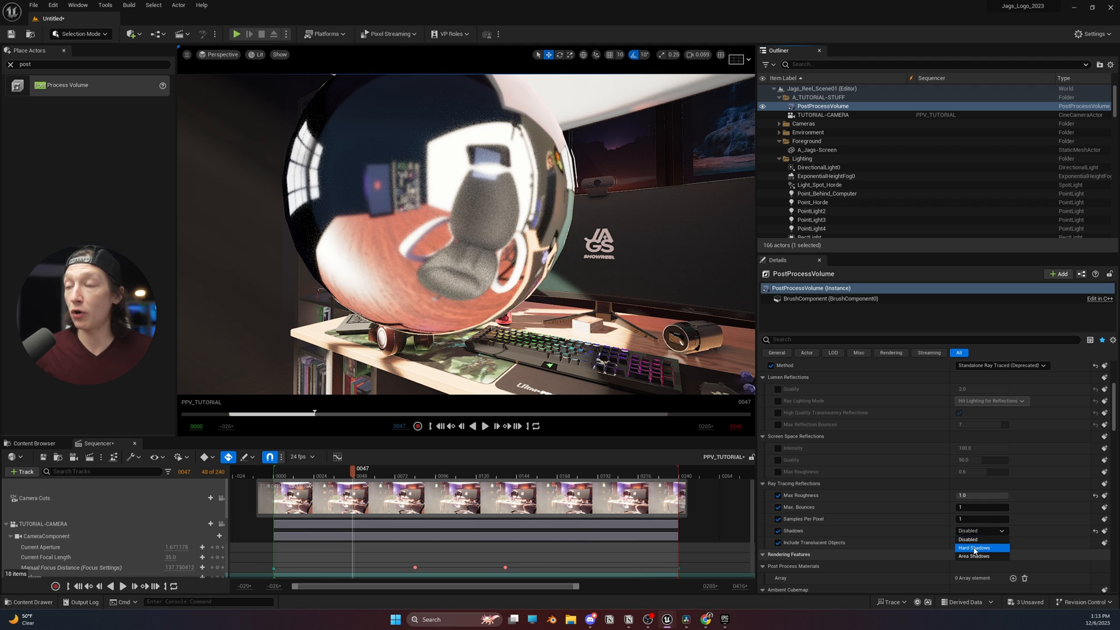
click(973, 547)
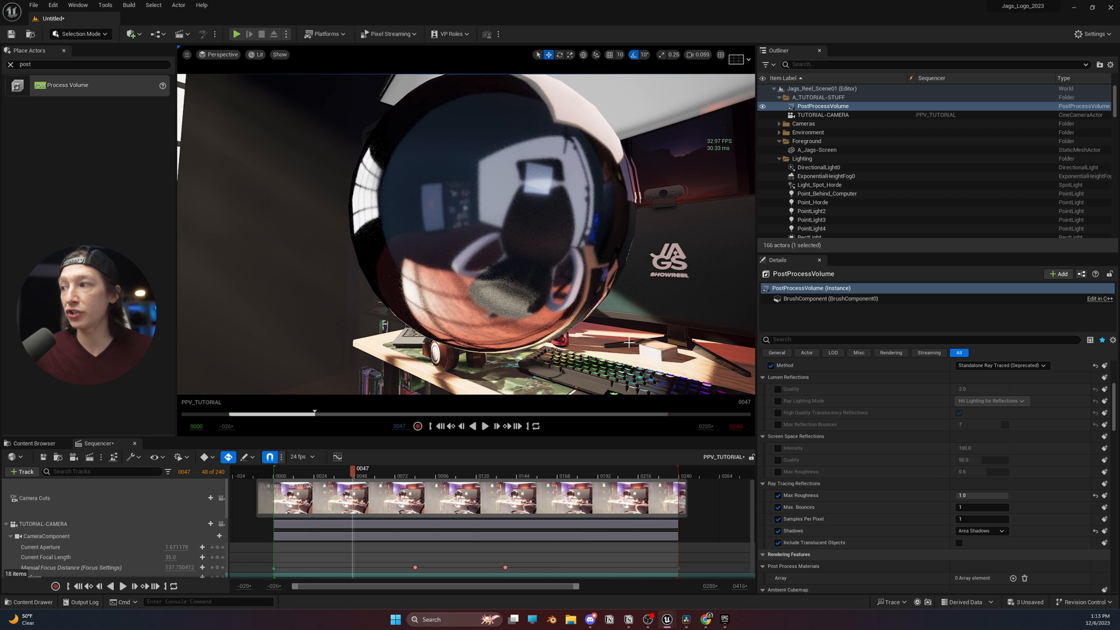
click(960, 543)
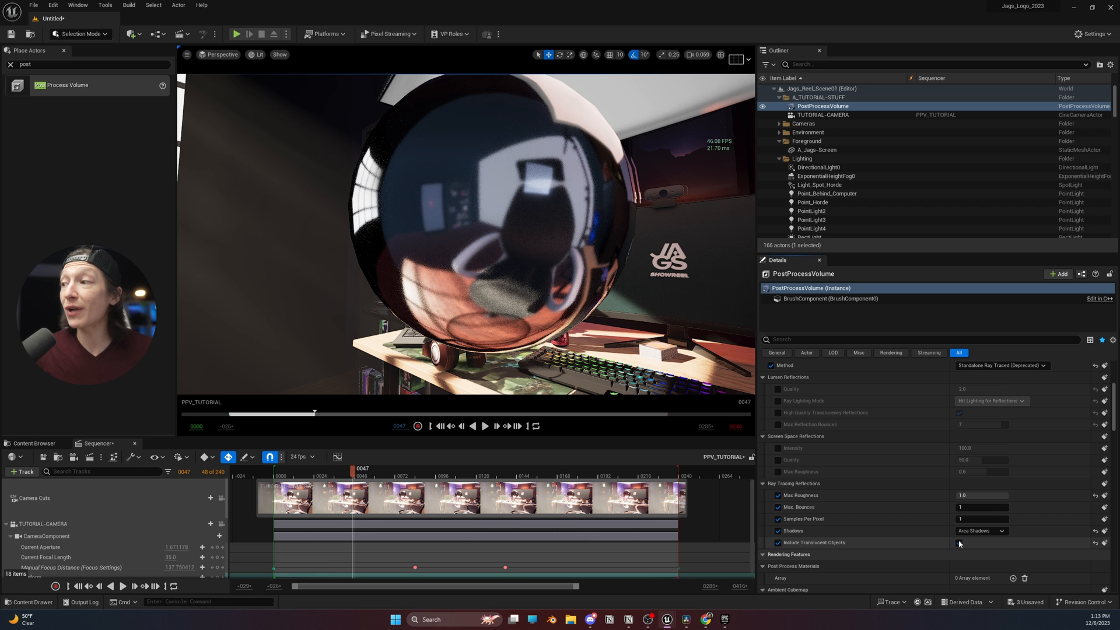
click(960, 542)
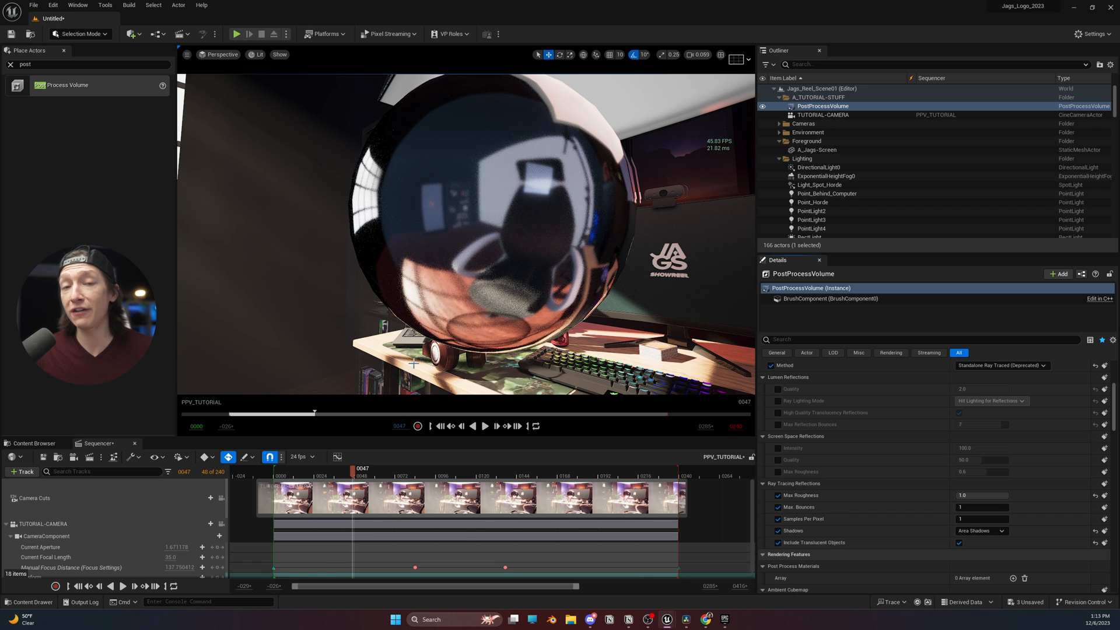
mouse_move(605, 406)
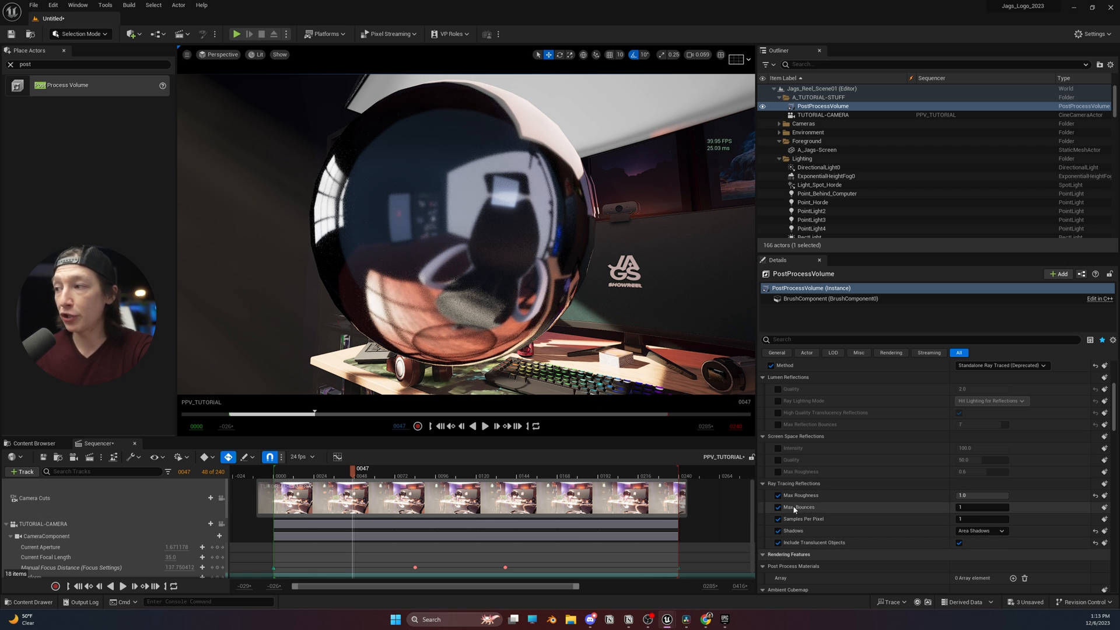
Set the ray-traced reflections' Max Bounces to 2 on the post process volume
click(778, 507)
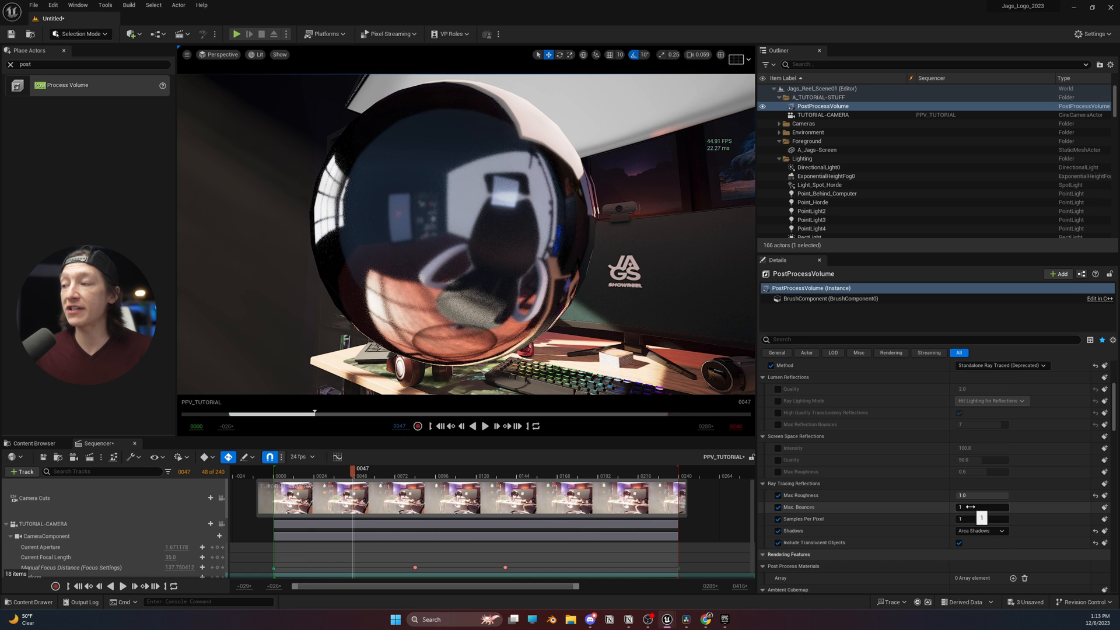
click(982, 508)
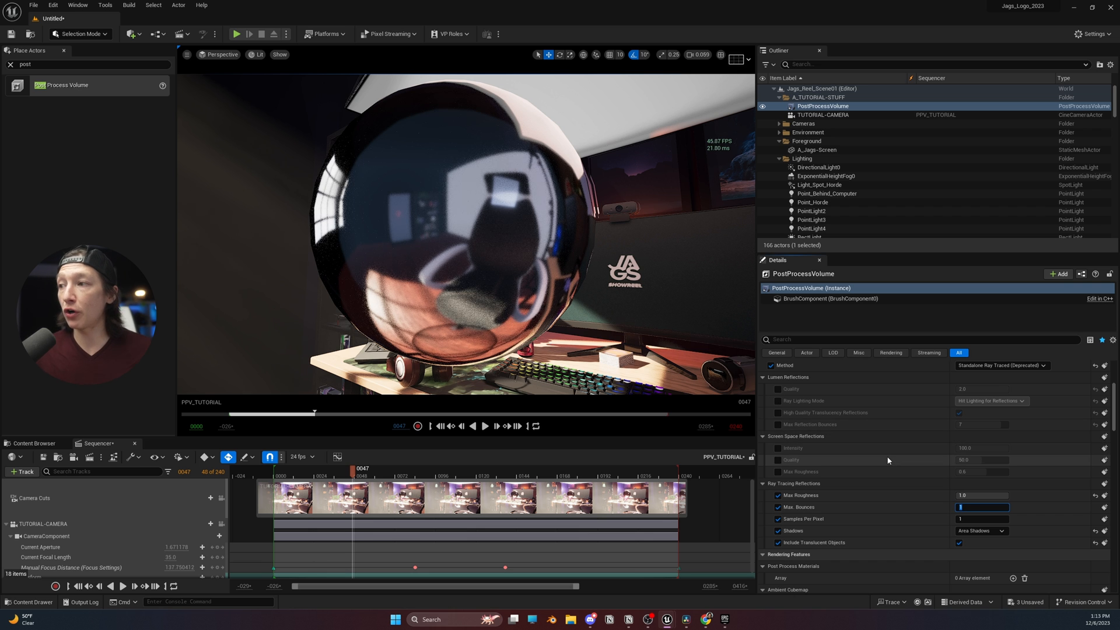
mouse_move(855, 478)
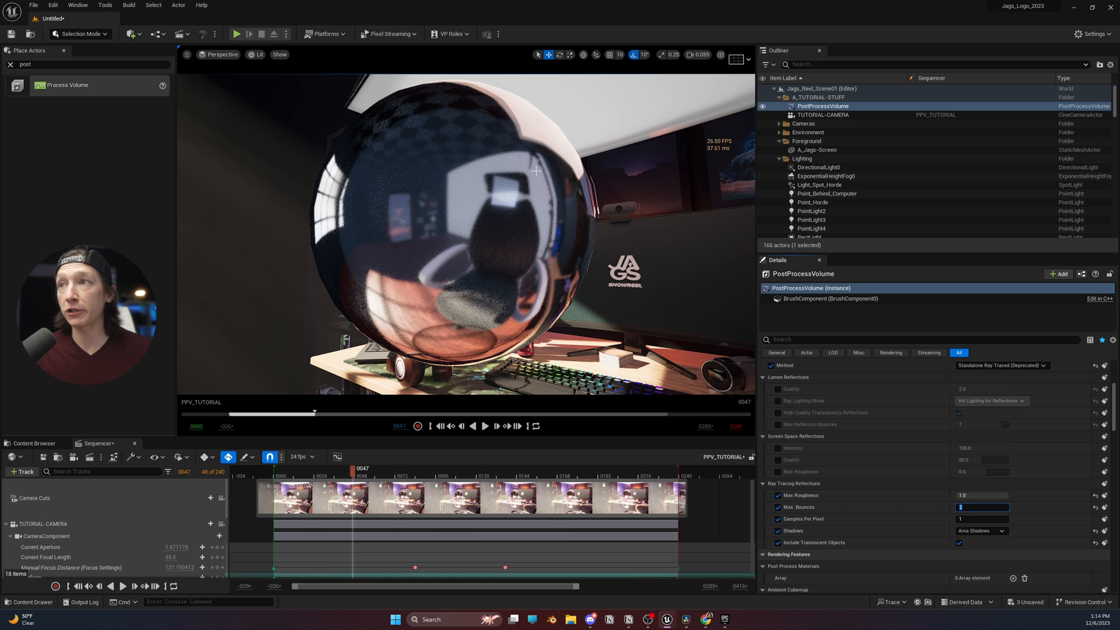
mouse_move(269, 272)
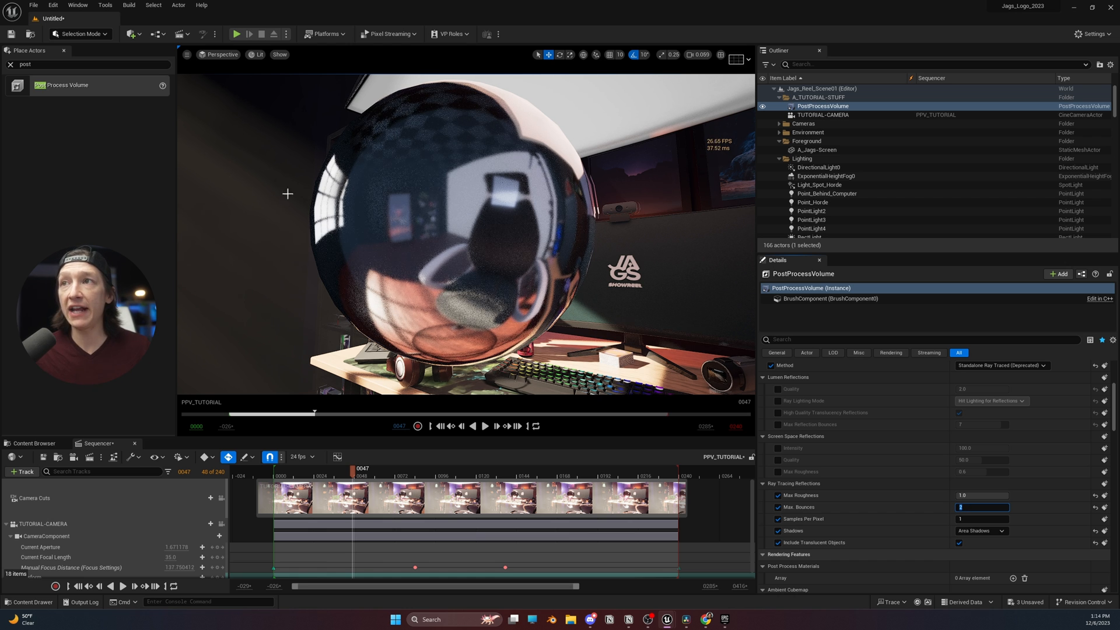
text(2)
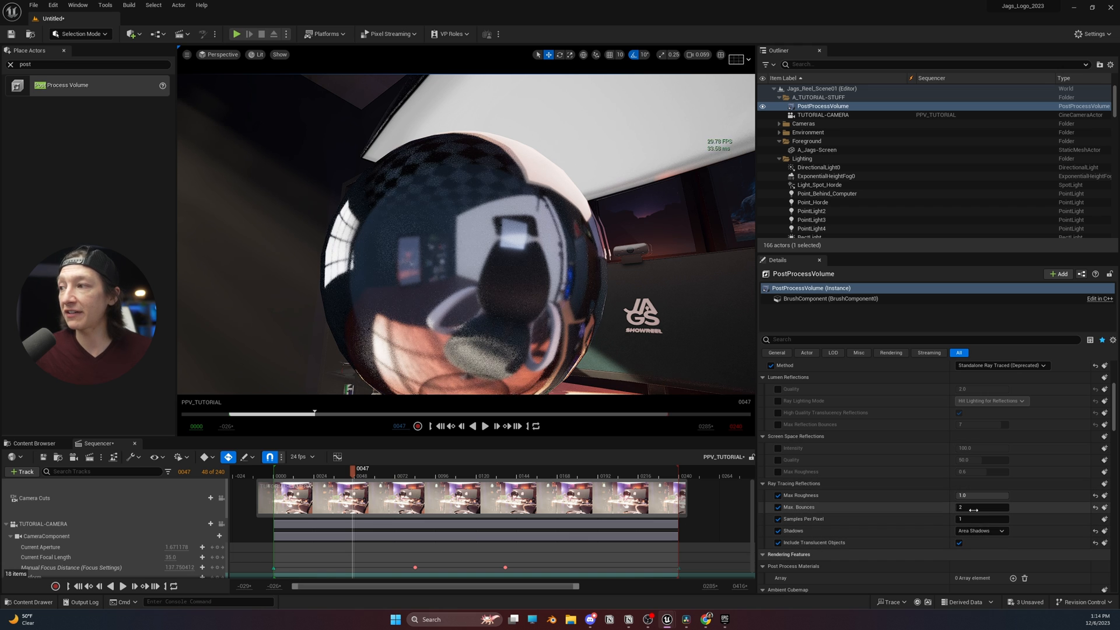
click(982, 508)
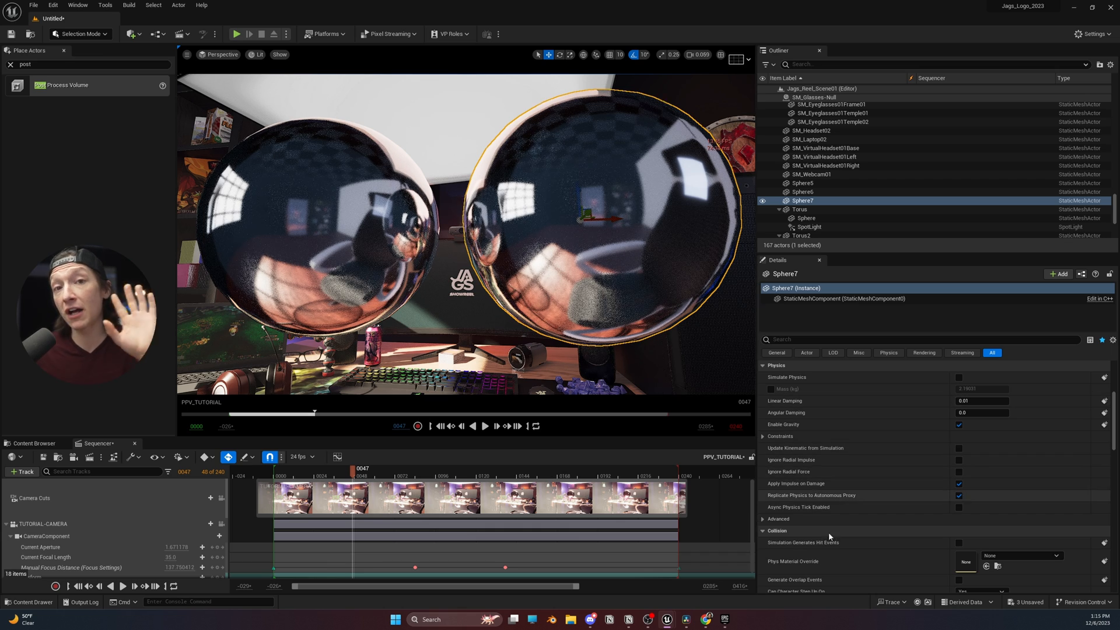
Delete Sphere7, confirming the reference warning, leaving one mirror ball
click(802, 191)
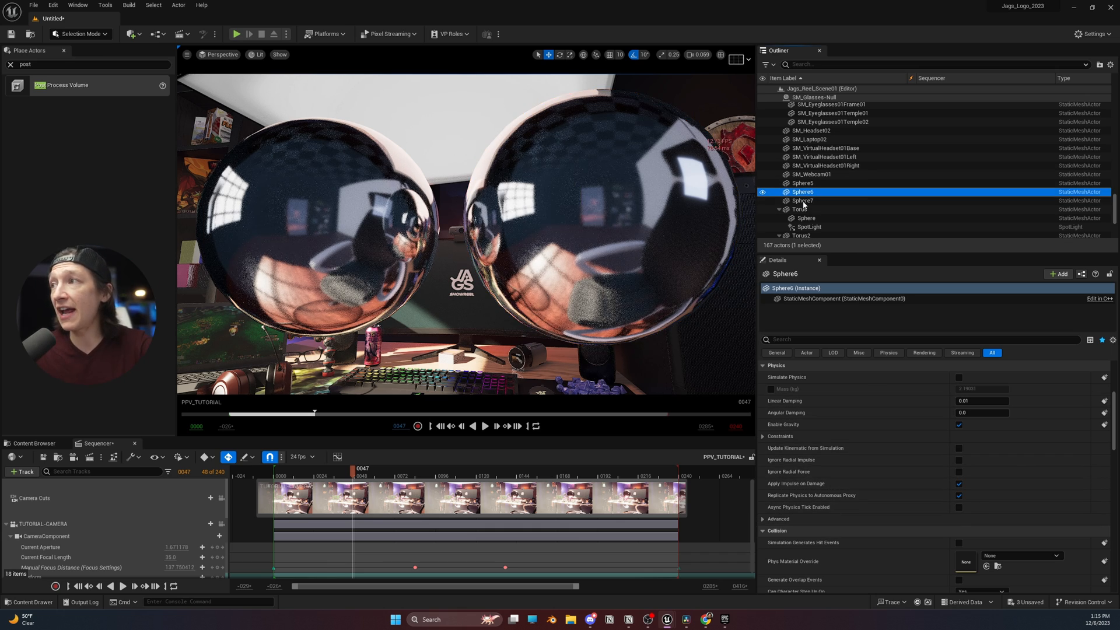
click(803, 200)
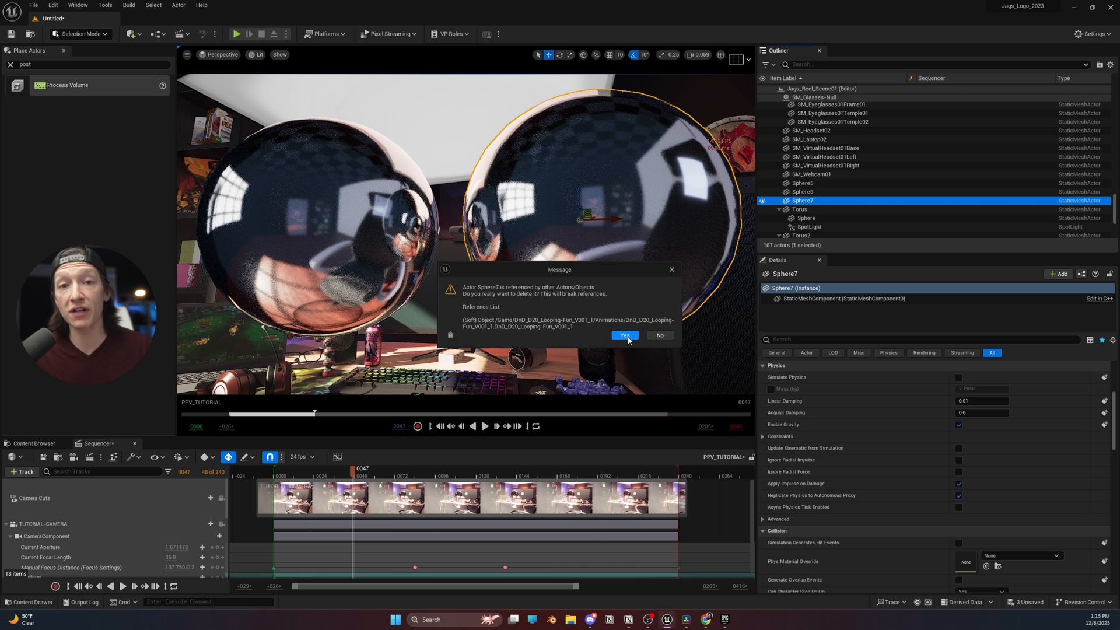
click(625, 336)
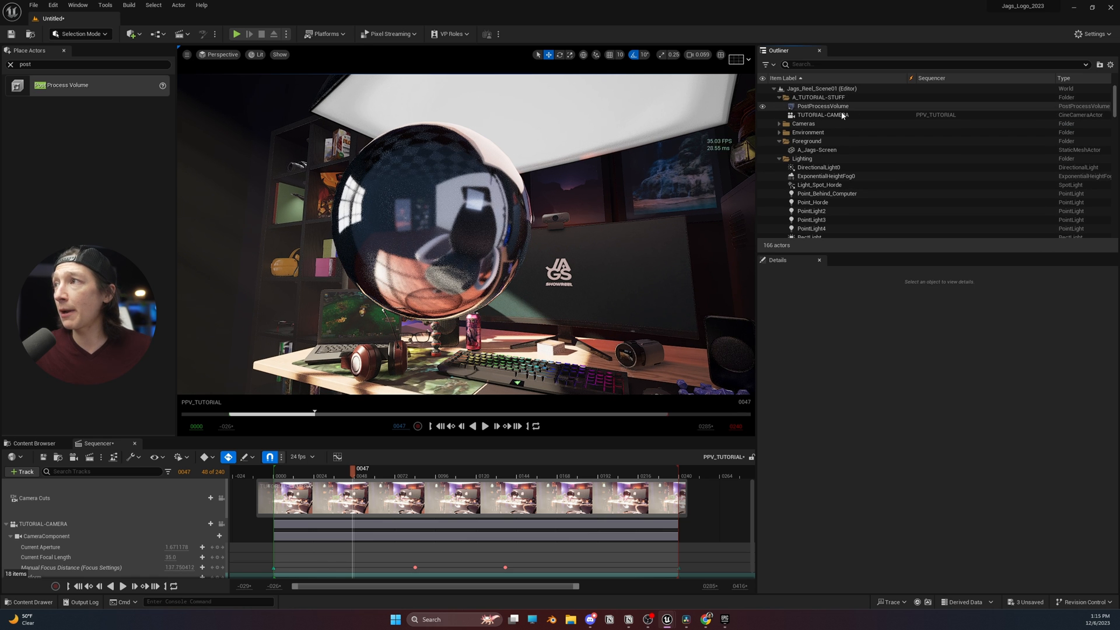
Select PostProcessVolume to show its Ray Tracing Reflections settings
click(822, 106)
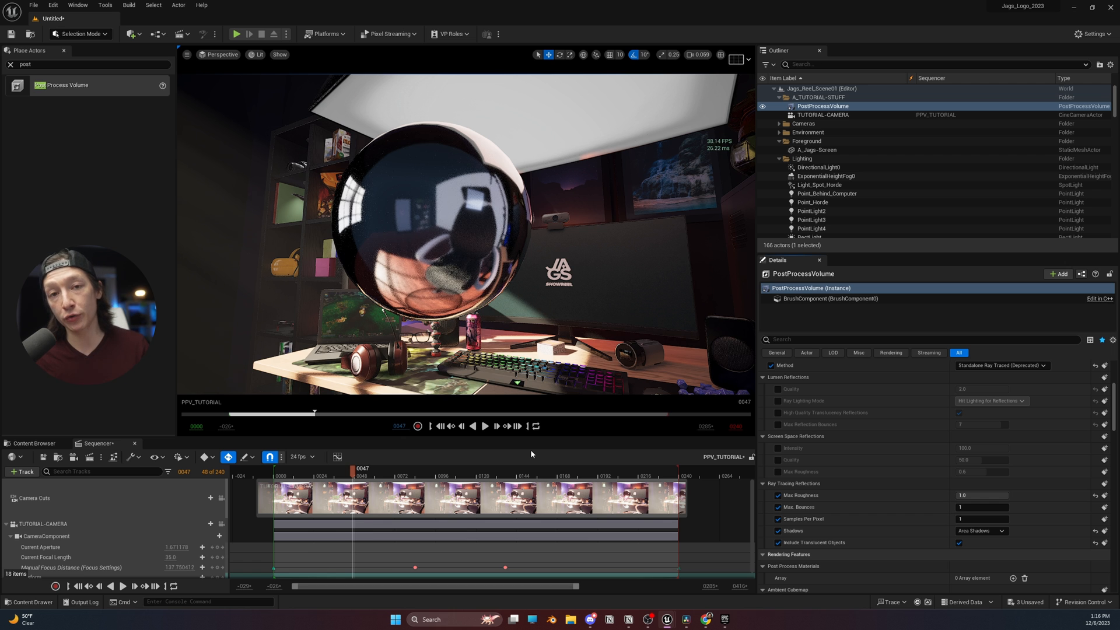
mouse_move(90, 456)
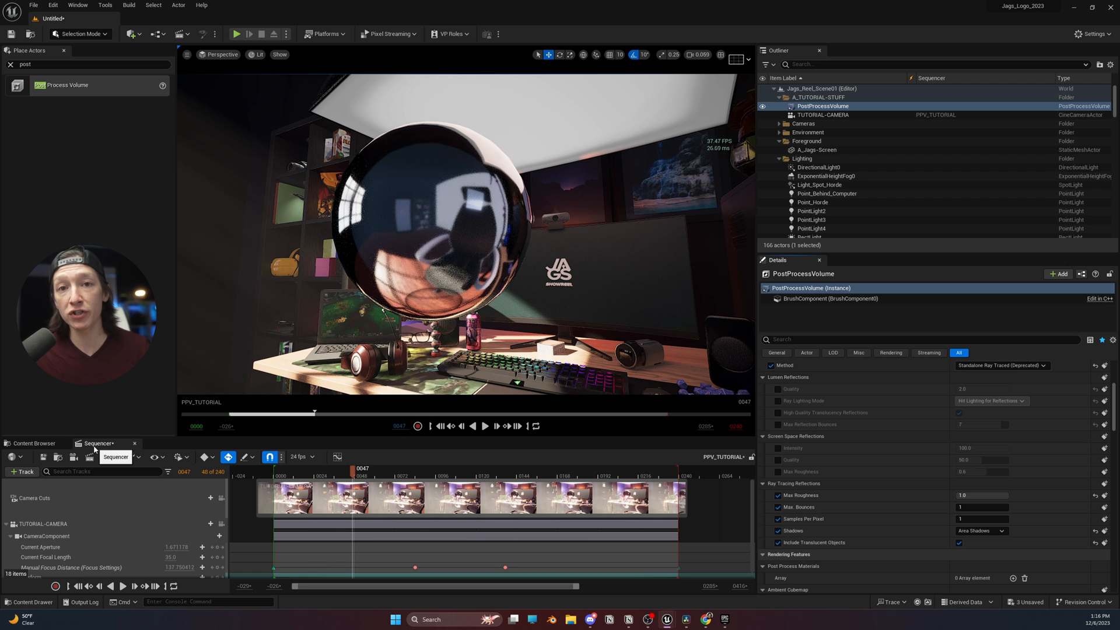
mouse_move(90, 456)
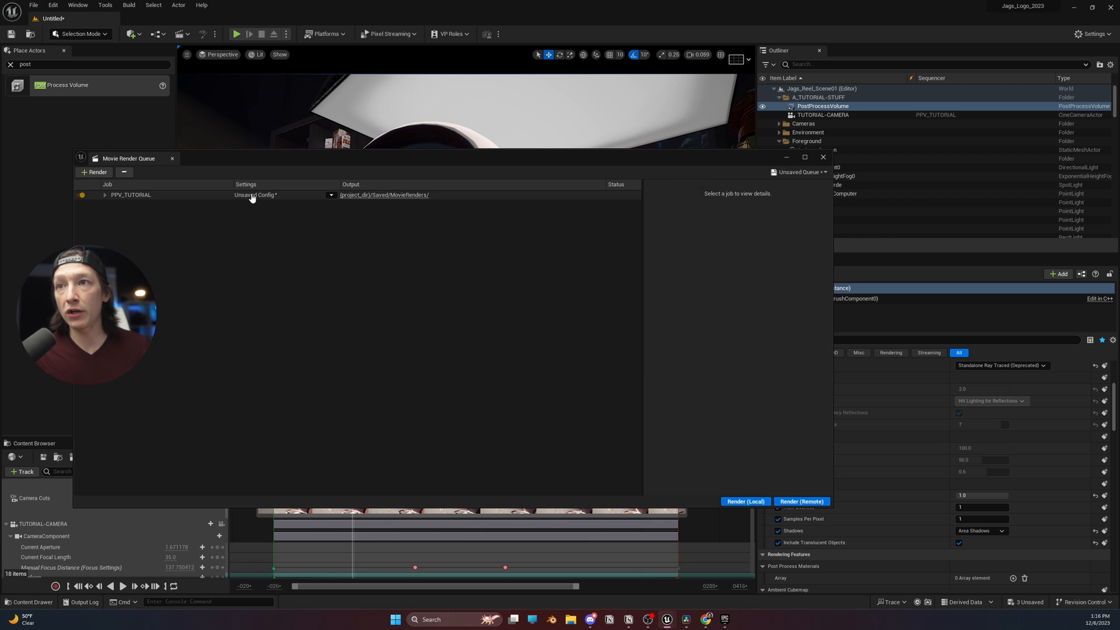
Add a Console Variables section with a new entry to the render job's Unsaved Config
click(256, 195)
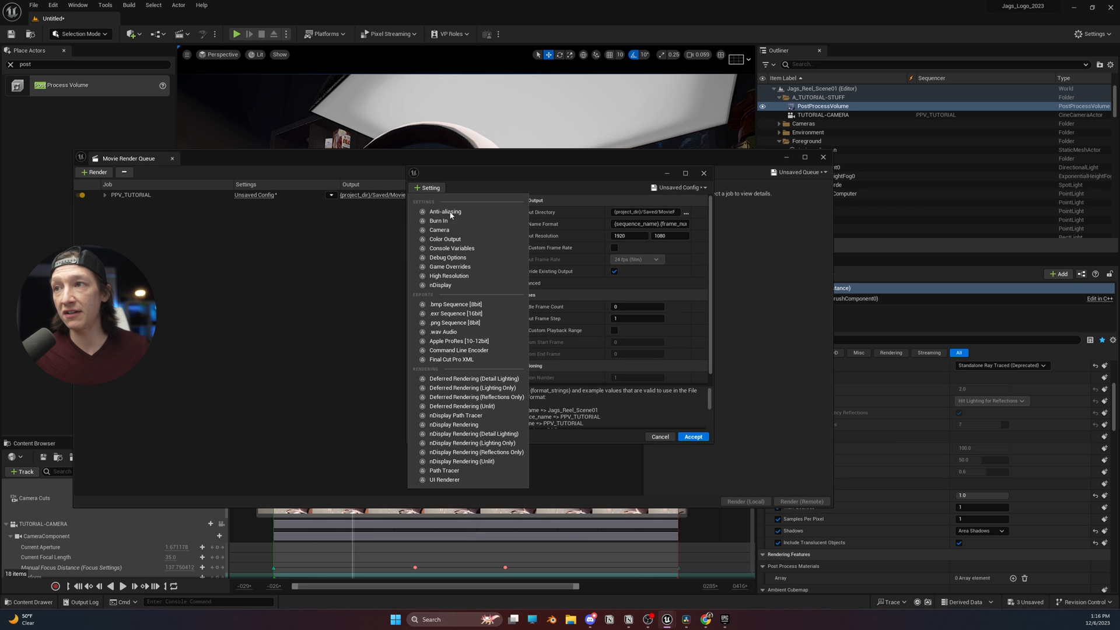
click(452, 247)
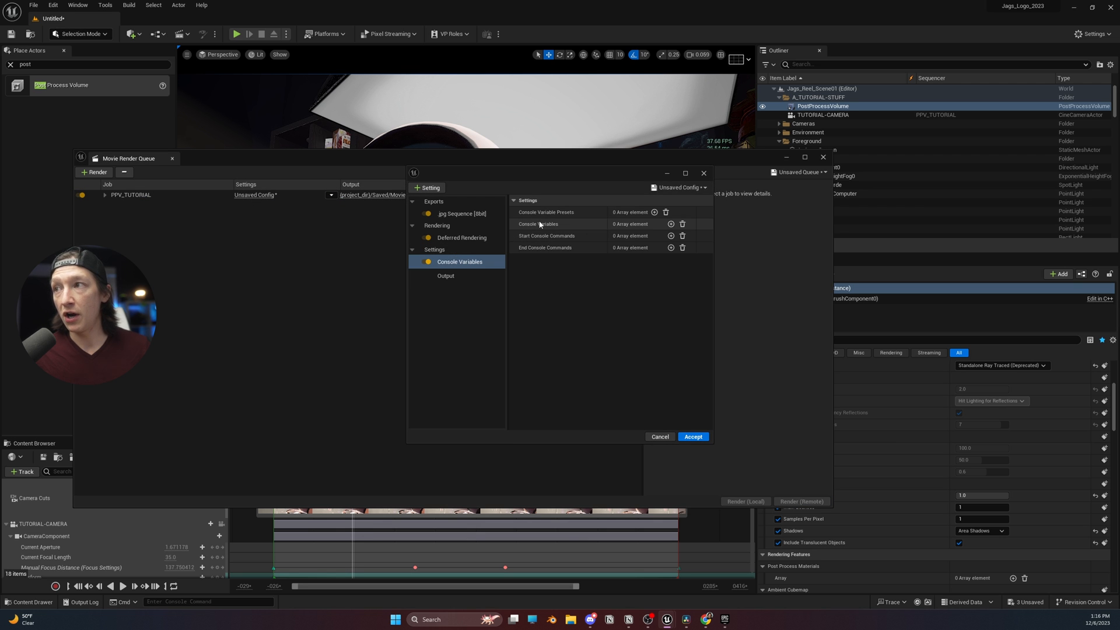
click(670, 224)
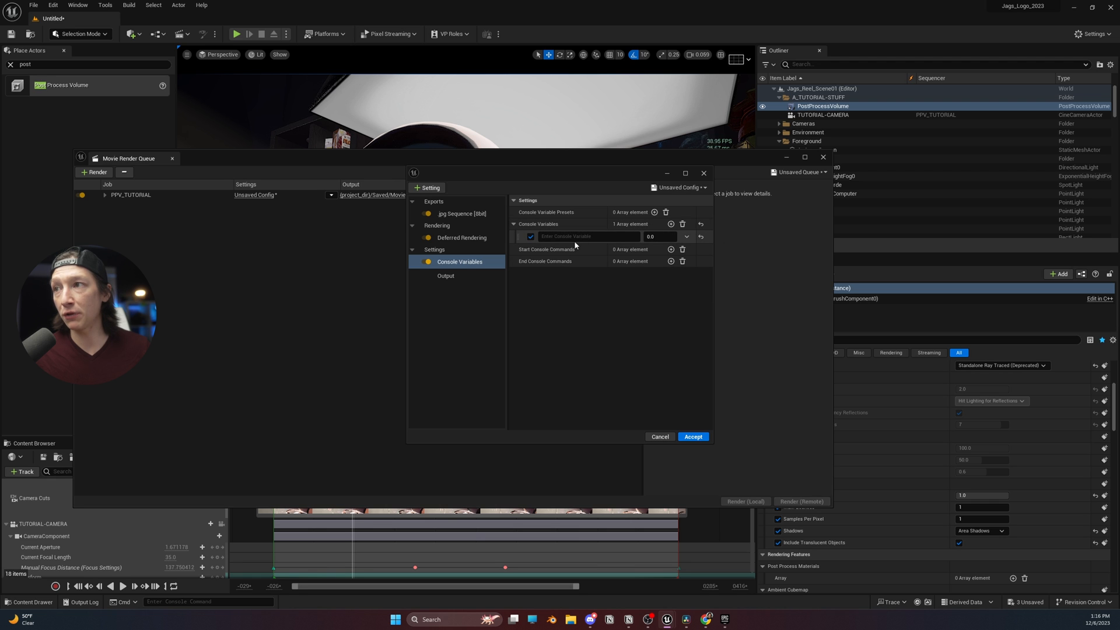
click(586, 237)
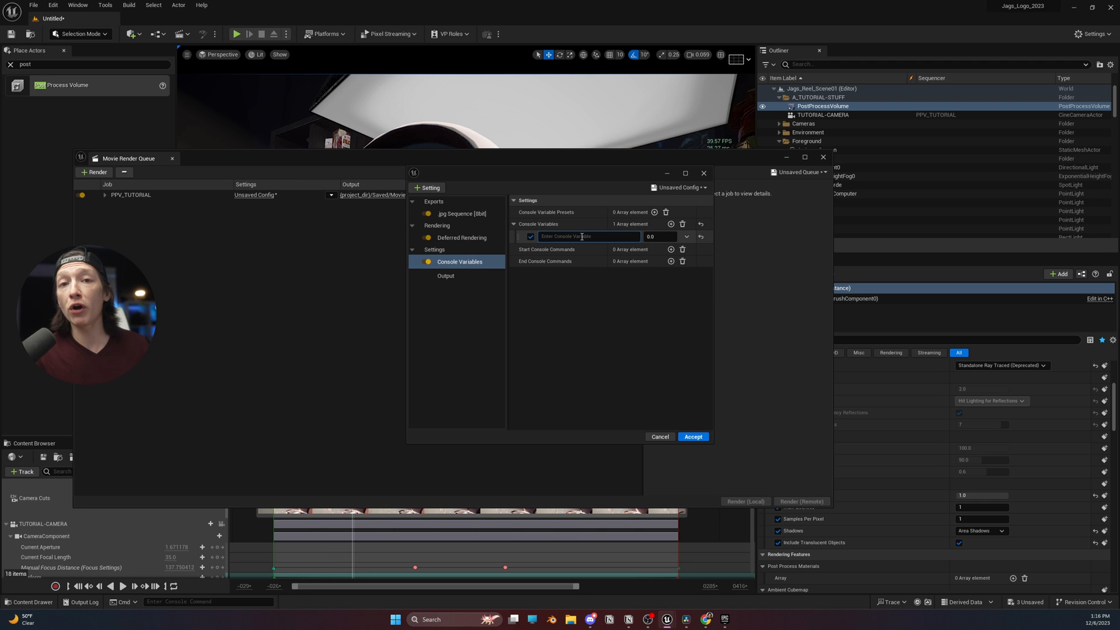
Name the entry r.RayTracing.Reflections.MaxBounces and set its value to 4
text(r.raytracing.reflections.max)
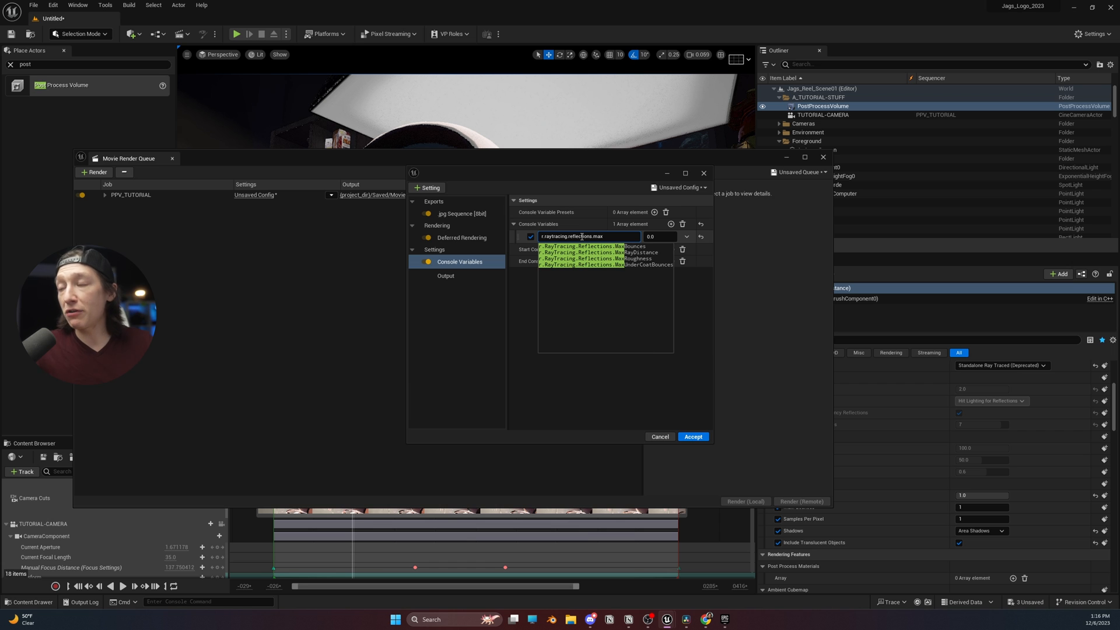
click(603, 246)
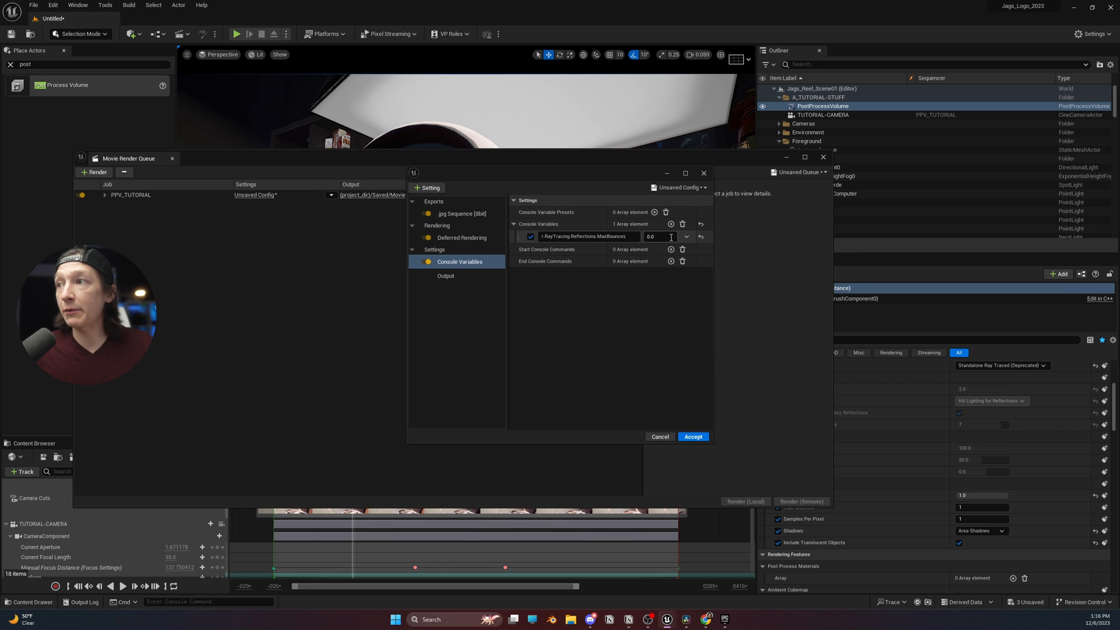
click(660, 237)
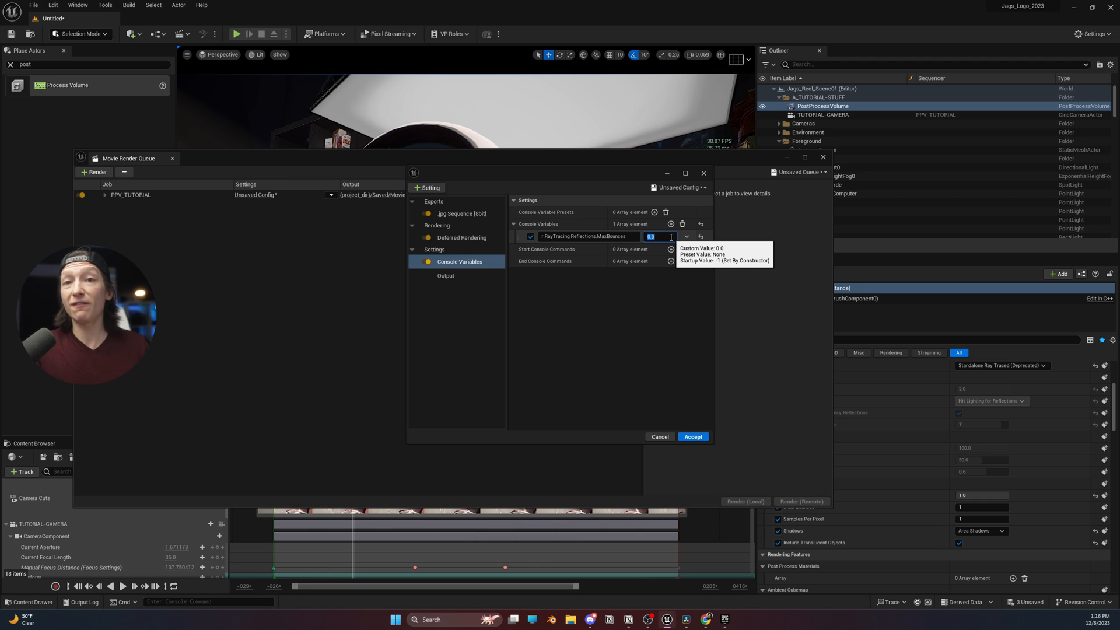
text(4)
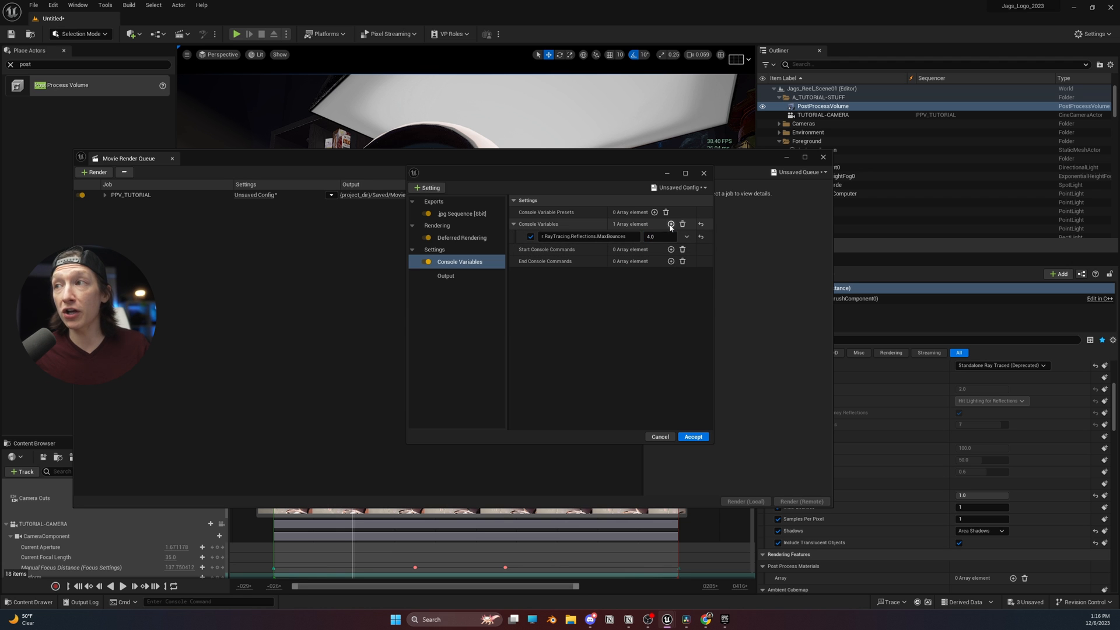
Add r.RayTracing.Reflections.SamplesPerPixel as a second console variable and start a third entry
click(669, 224)
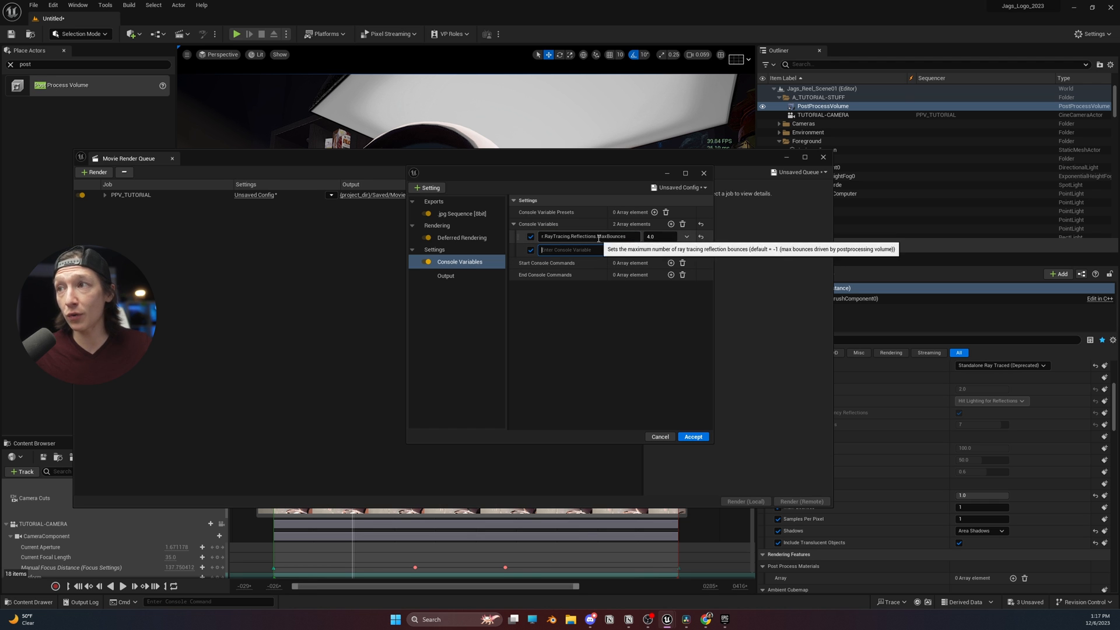
text(r.RayTracing.Reflections.MaxBounces)
text(r.RayTracing.Reflections.SamplesPerPixel)
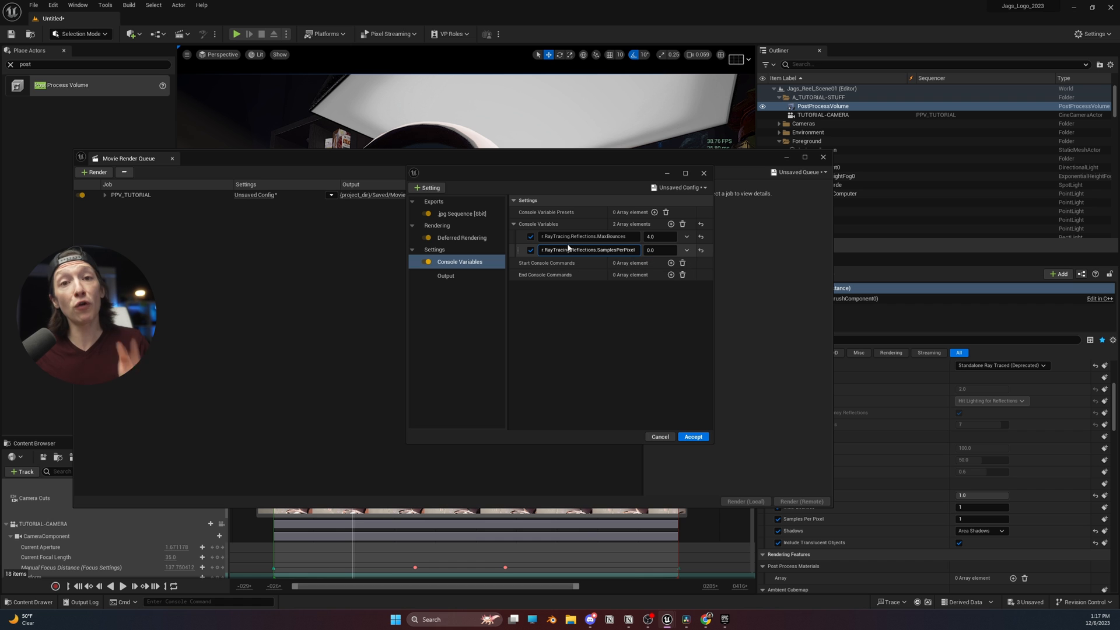
mouse_move(607, 250)
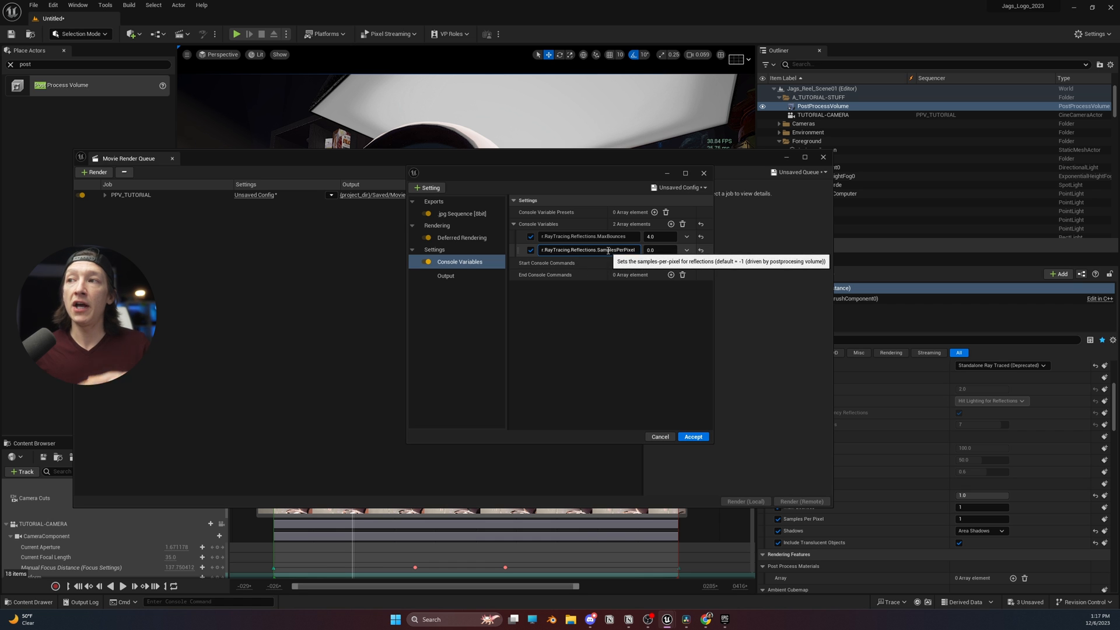
click(669, 224)
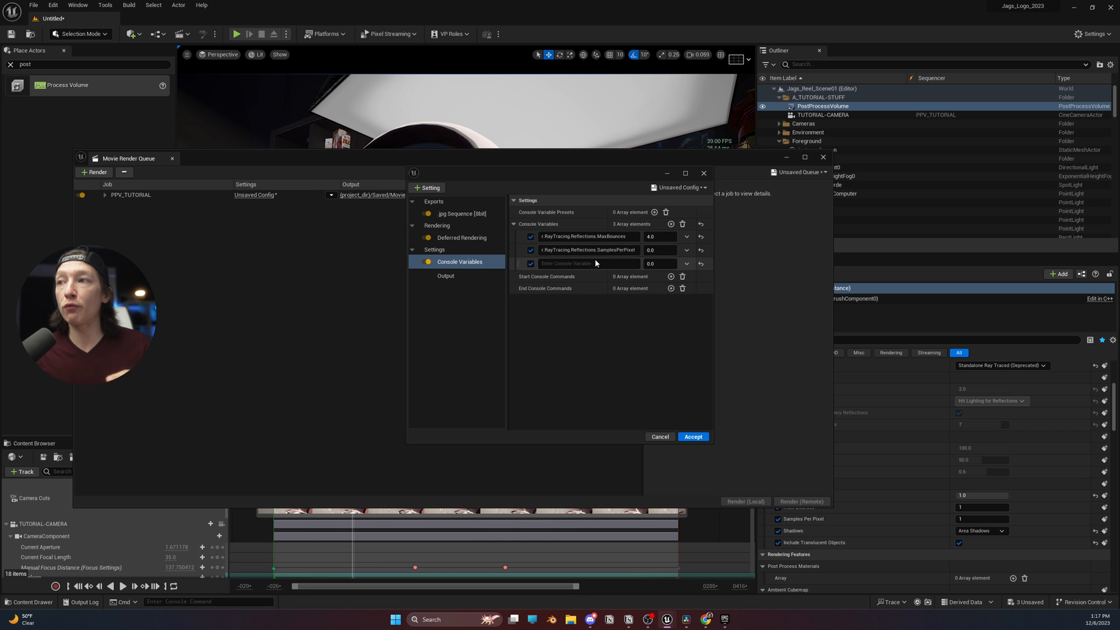
click(585, 263)
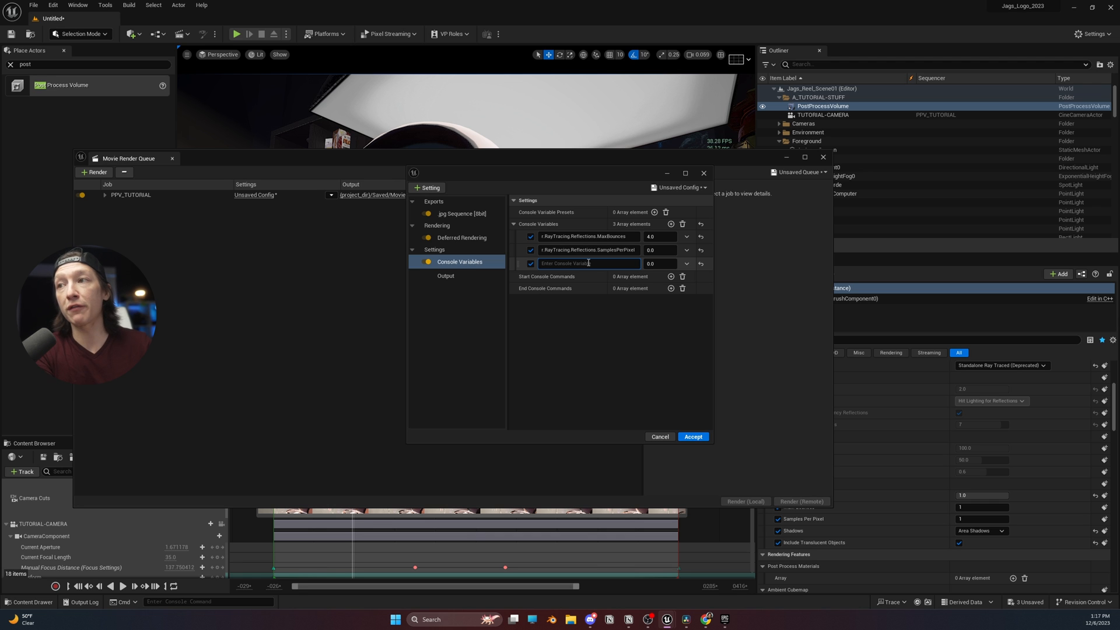
text(a)
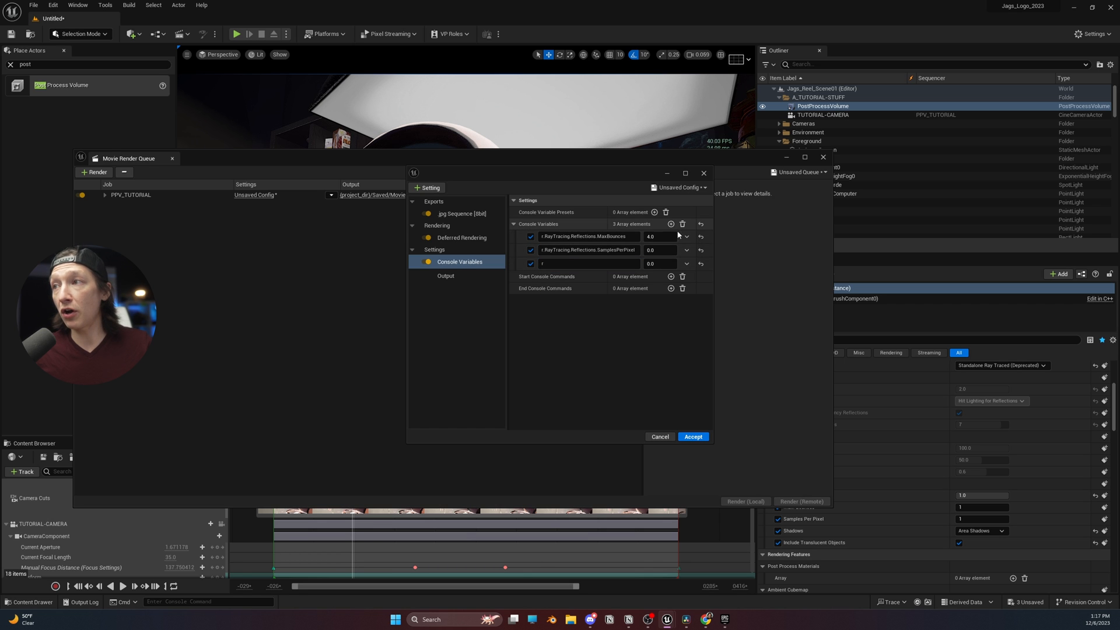
Remove the empty third row and set SamplesPerPixel to 32
click(681, 262)
text(32)
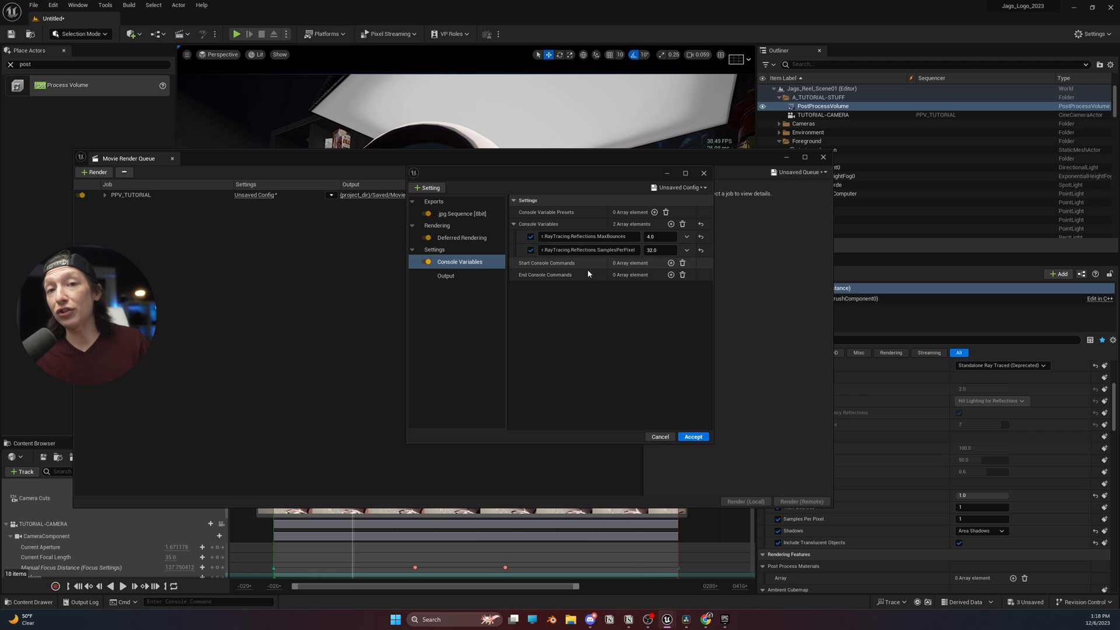
mouse_move(565, 269)
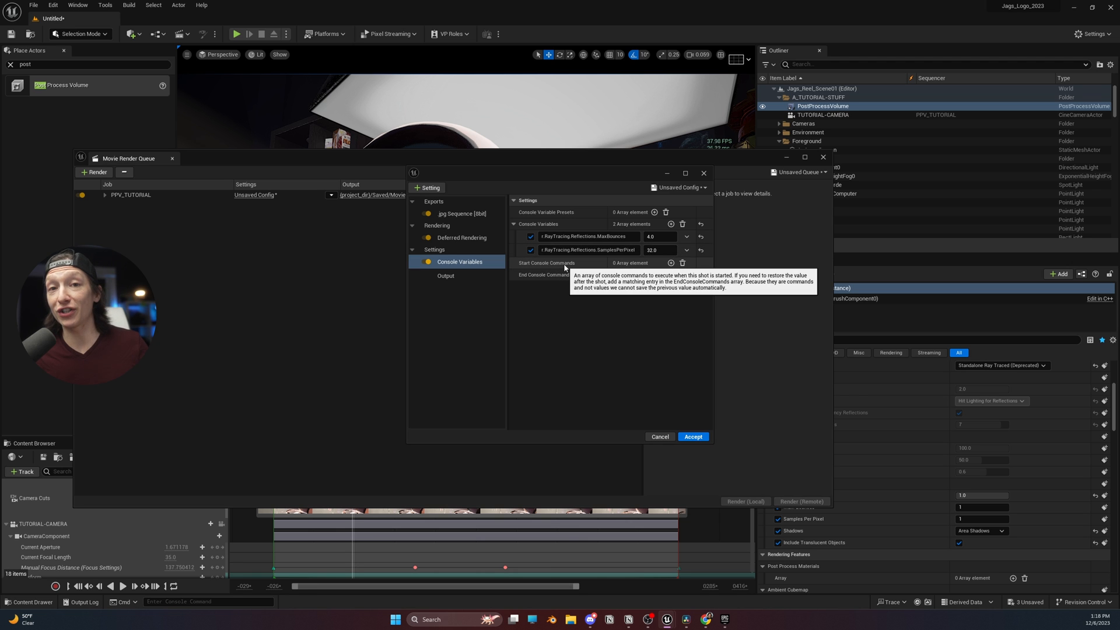